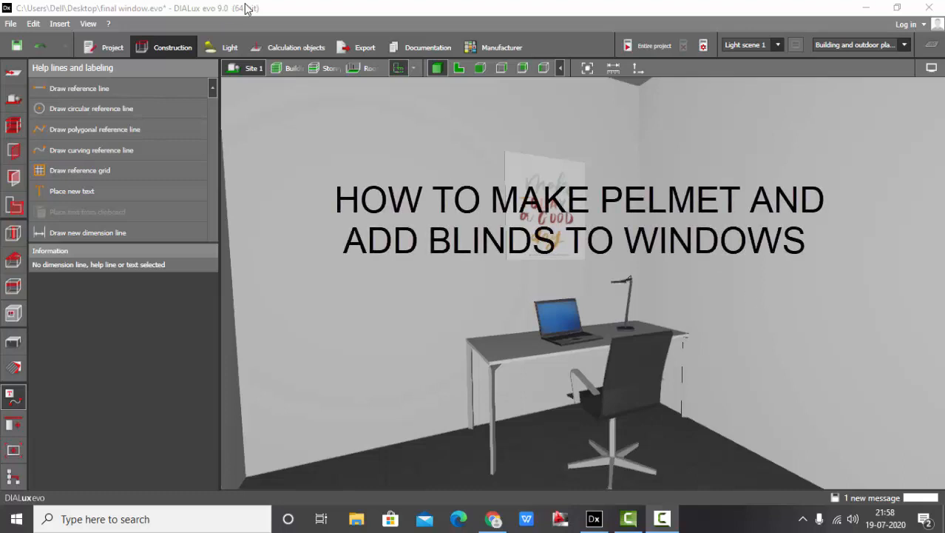
mouse_move(384, 122)
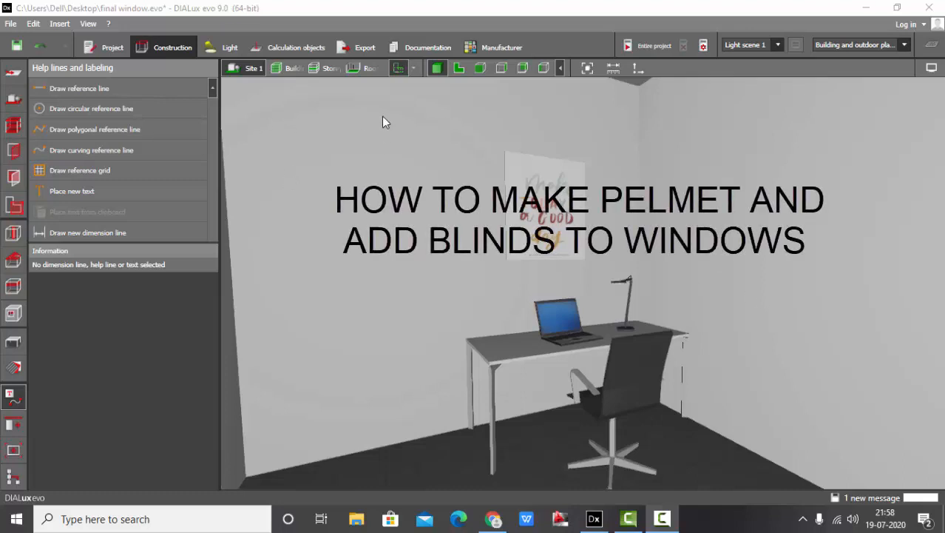
mouse_move(395, 285)
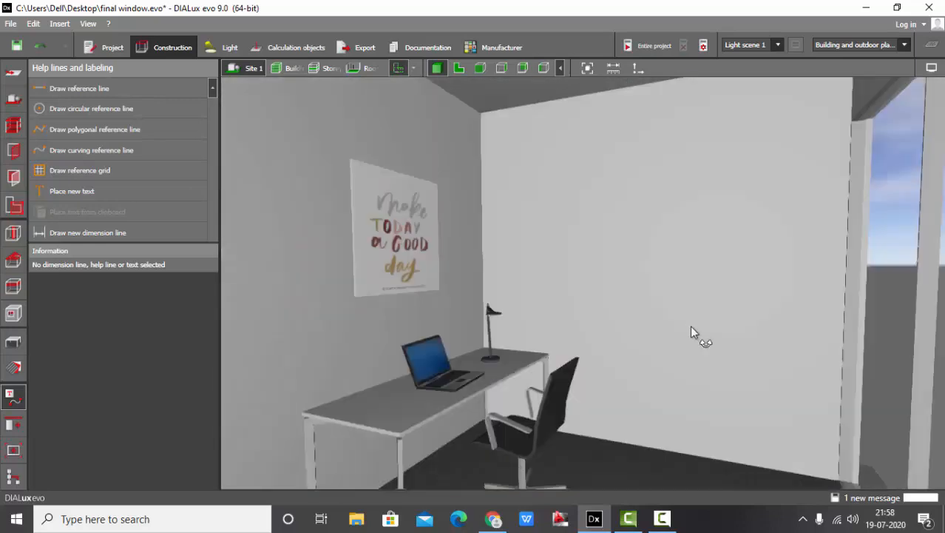
mouse_move(289, 265)
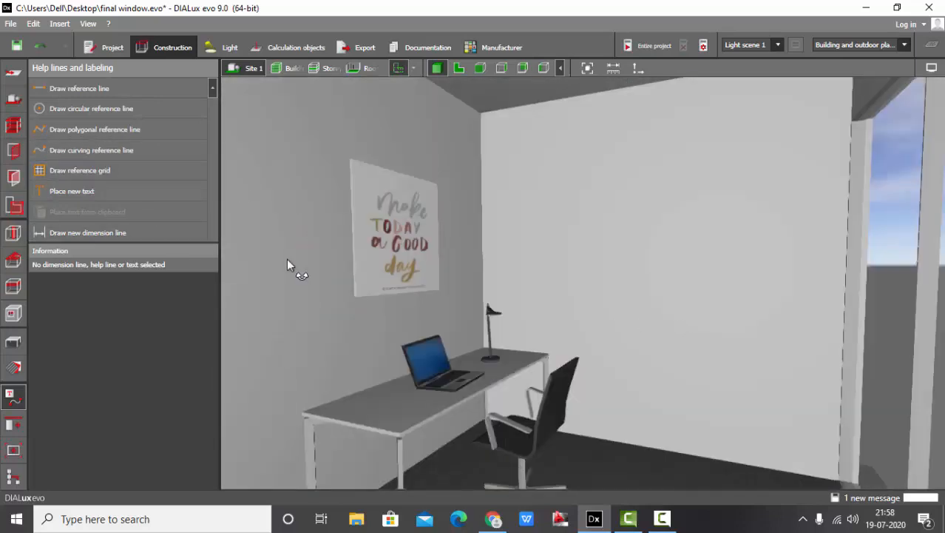
Face the blank wall and browse the aperture catalogue for a window with transom
left_click_drag(288, 265, 496, 303)
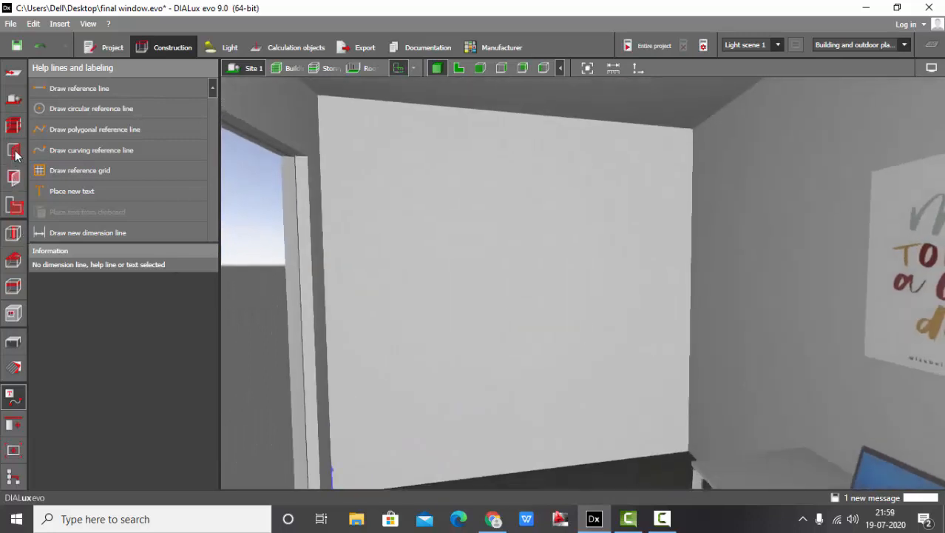
left_click(14, 150)
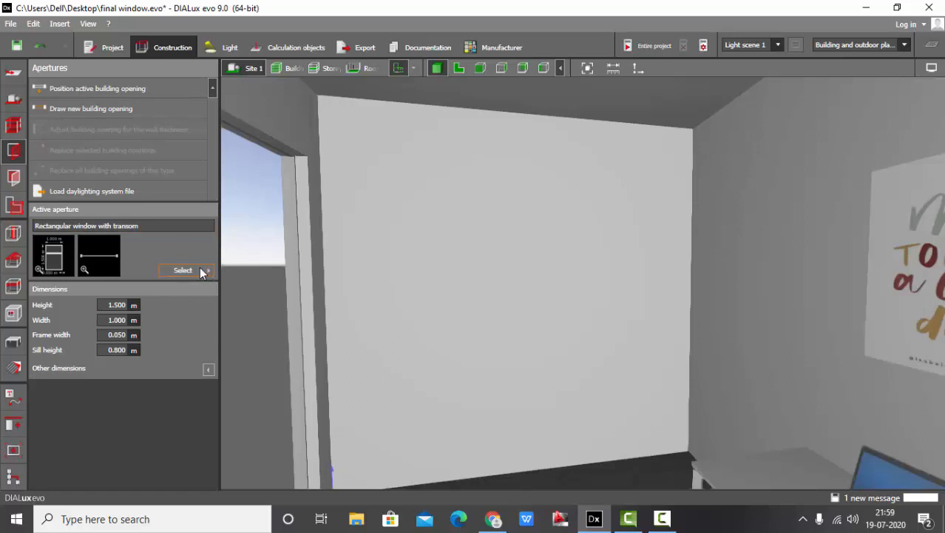
left_click(183, 270)
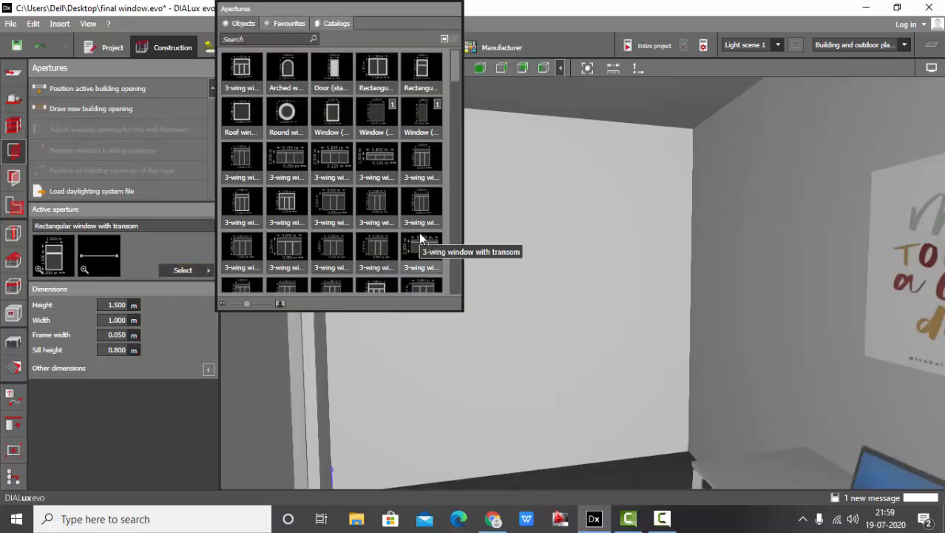
mouse_move(422, 70)
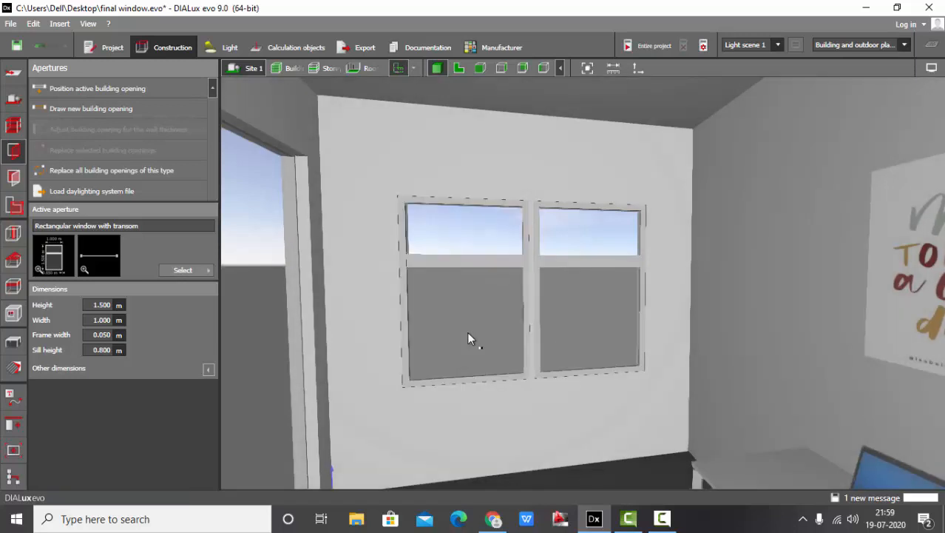
Resize the new window to 2.000 m height with a 0.500 m sill
left_click(465, 325)
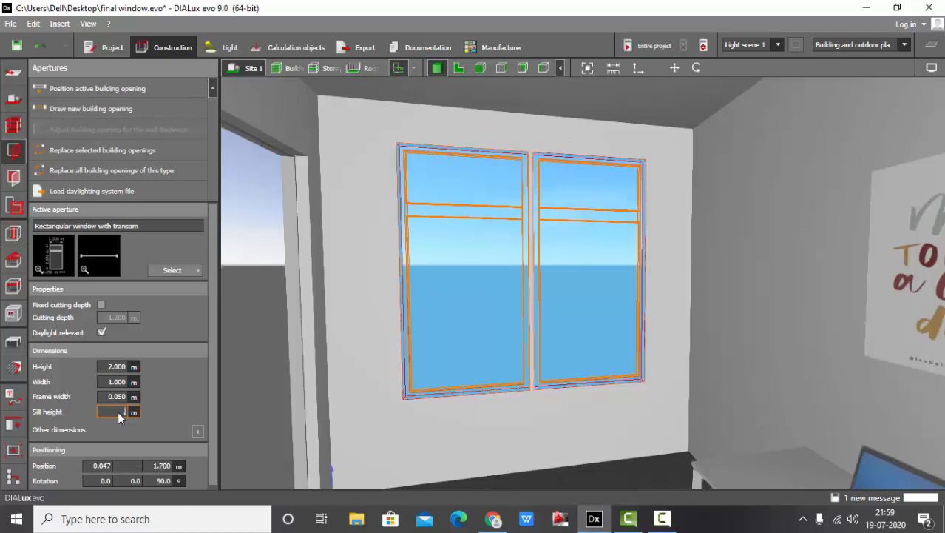
type("0.500")
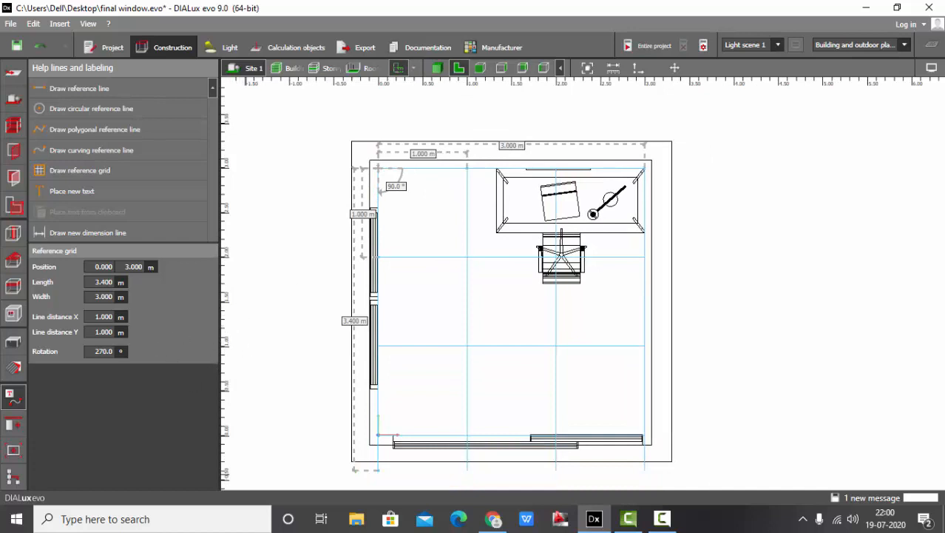
Set the reference grid line distance to 0.150 m in both X and Y
left_click(103, 316)
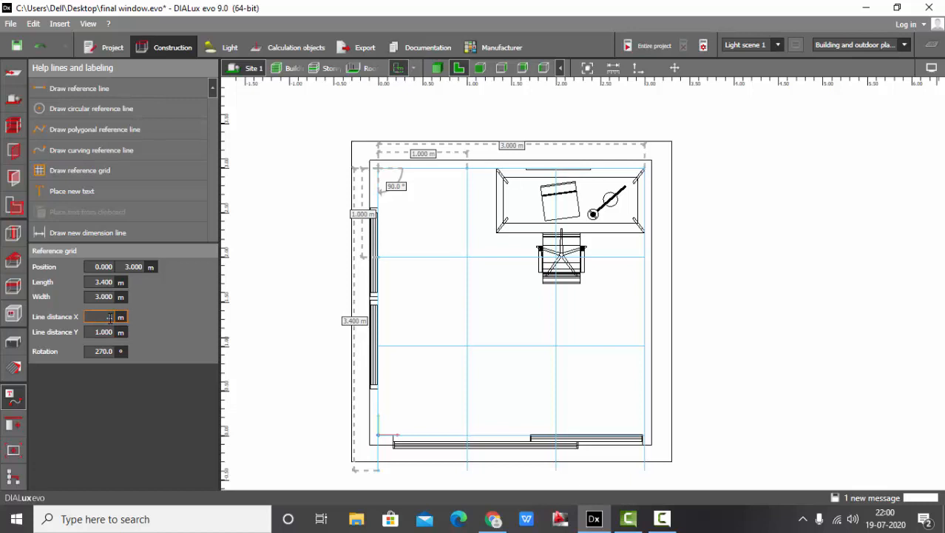
type("0.150")
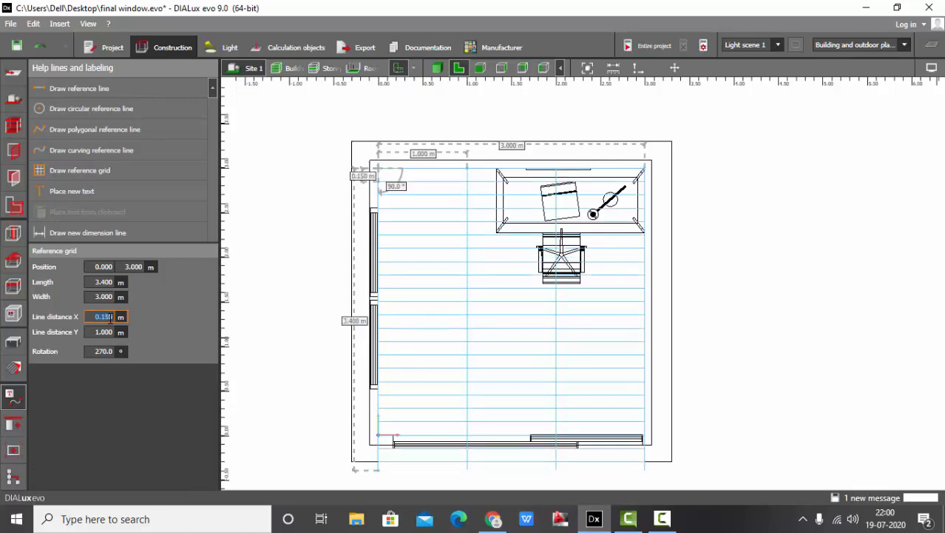
left_click(103, 332)
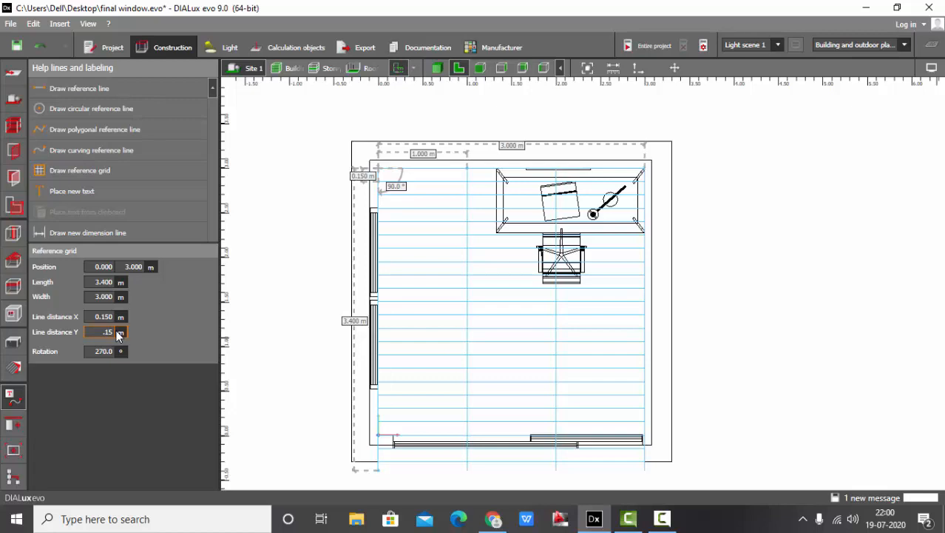
type("0.150")
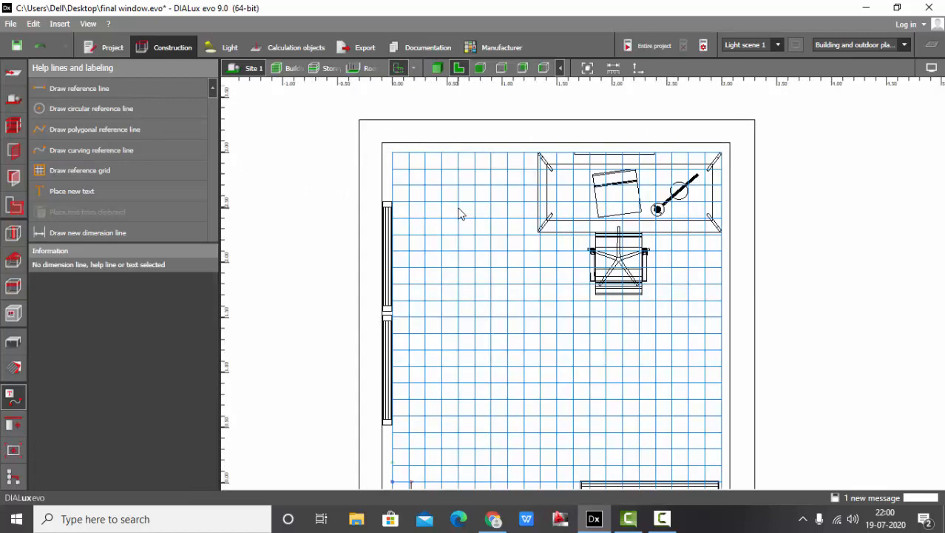
mouse_move(197, 268)
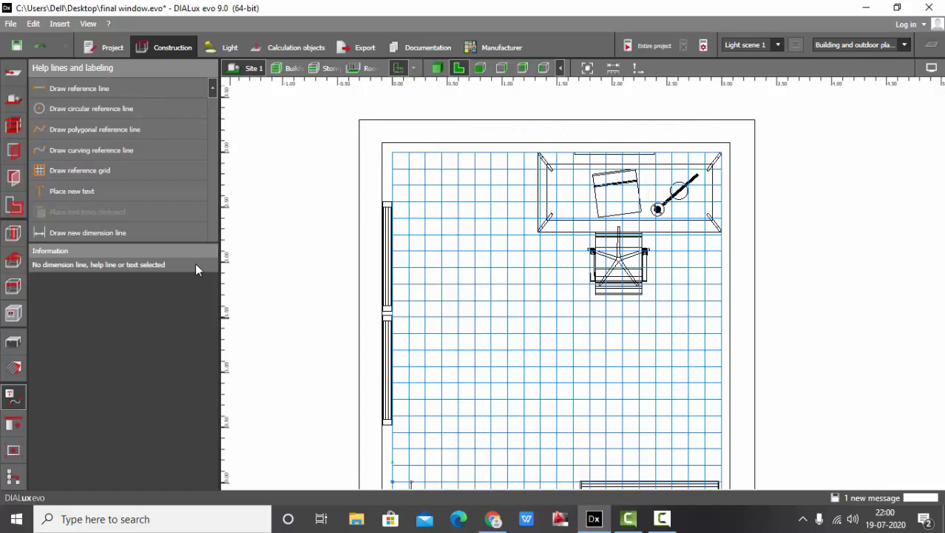
Trace a 0.15 × 2.18 m extrusion body along the window wall and close its polygon
left_click(13, 342)
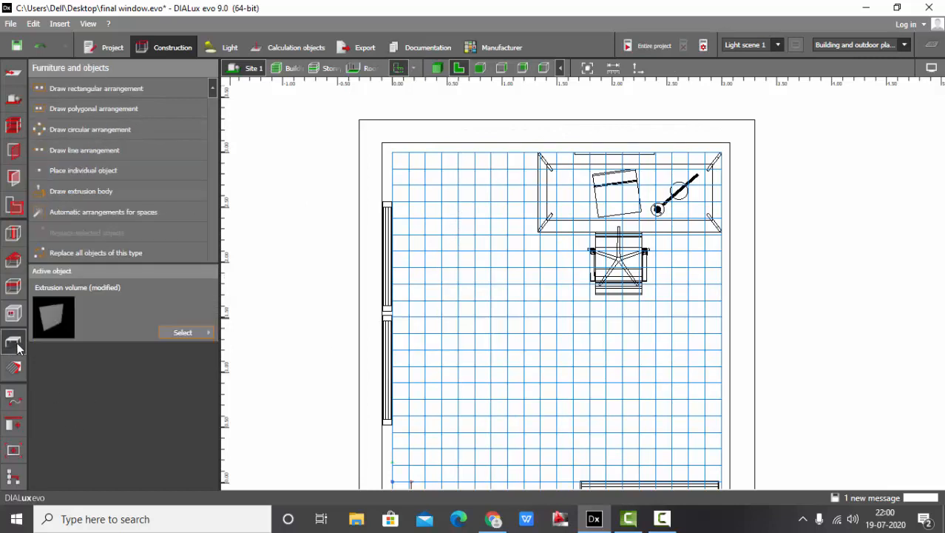
mouse_move(82, 191)
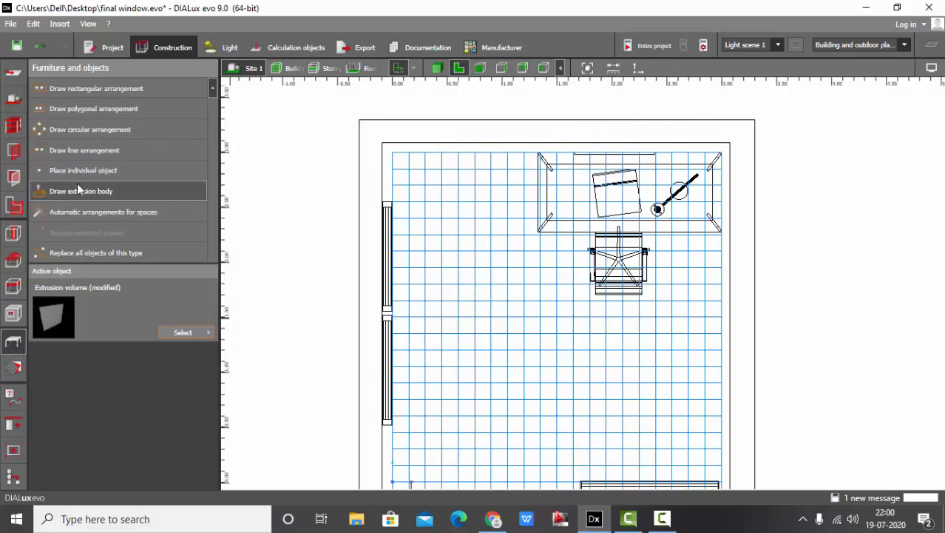
left_click(81, 191)
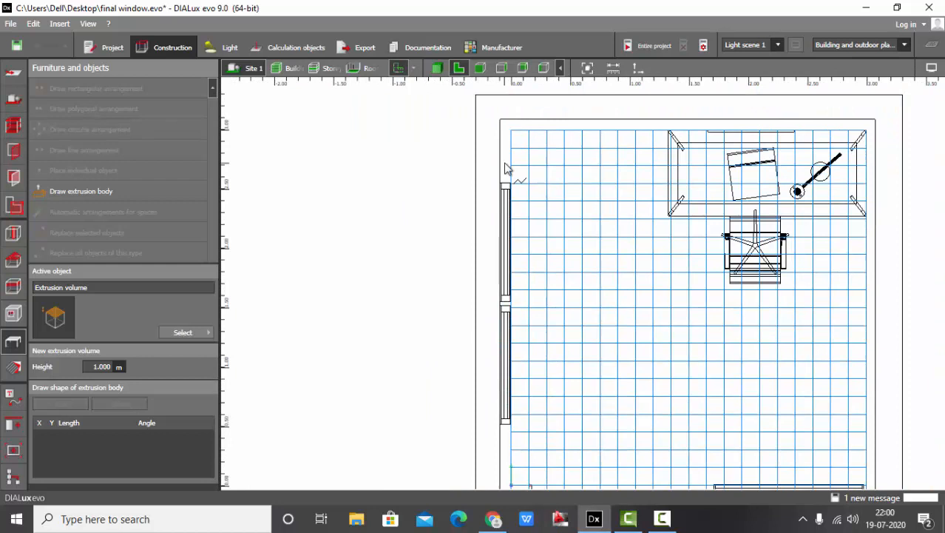
mouse_move(542, 439)
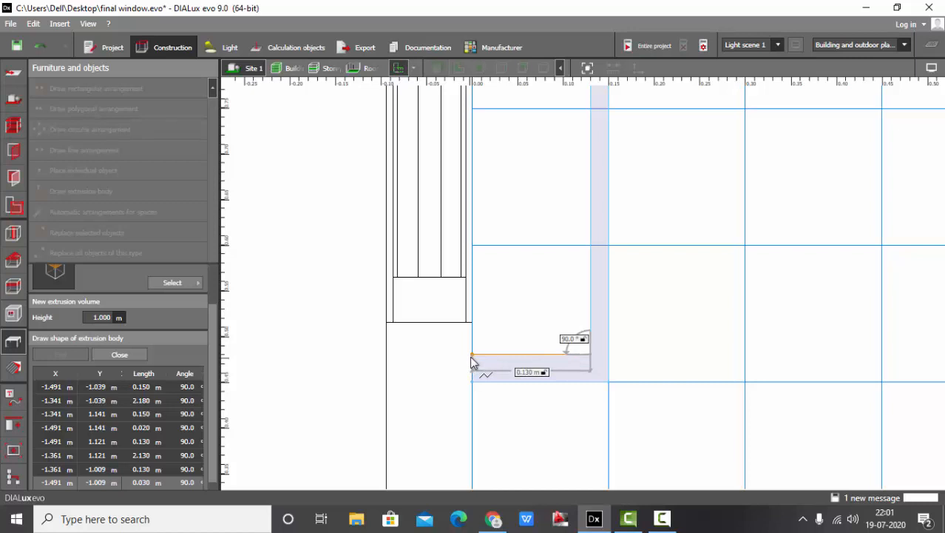
left_click(473, 362)
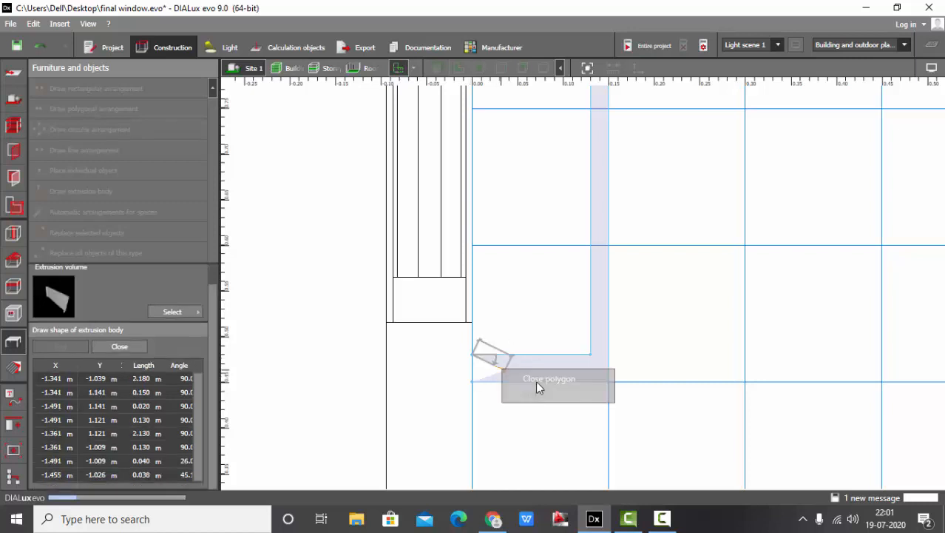
left_click(549, 379)
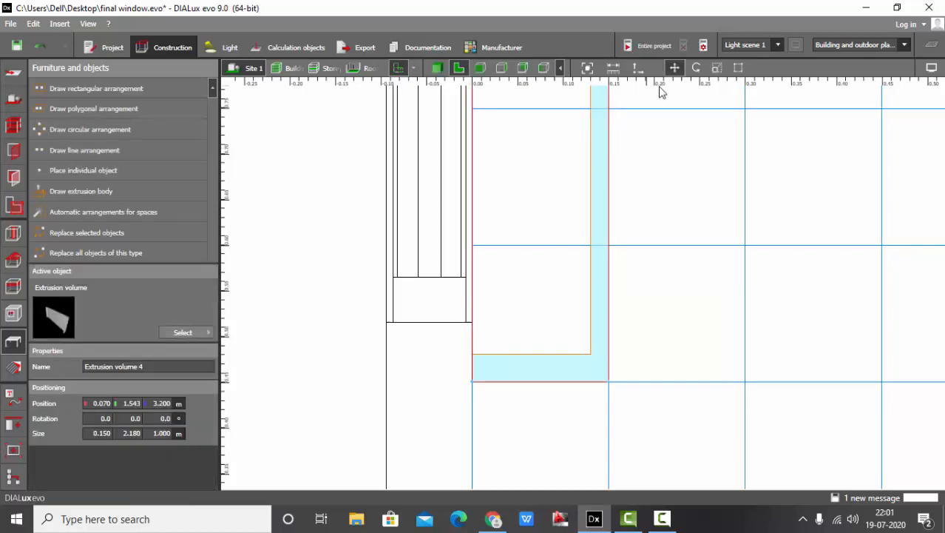
mouse_move(738, 67)
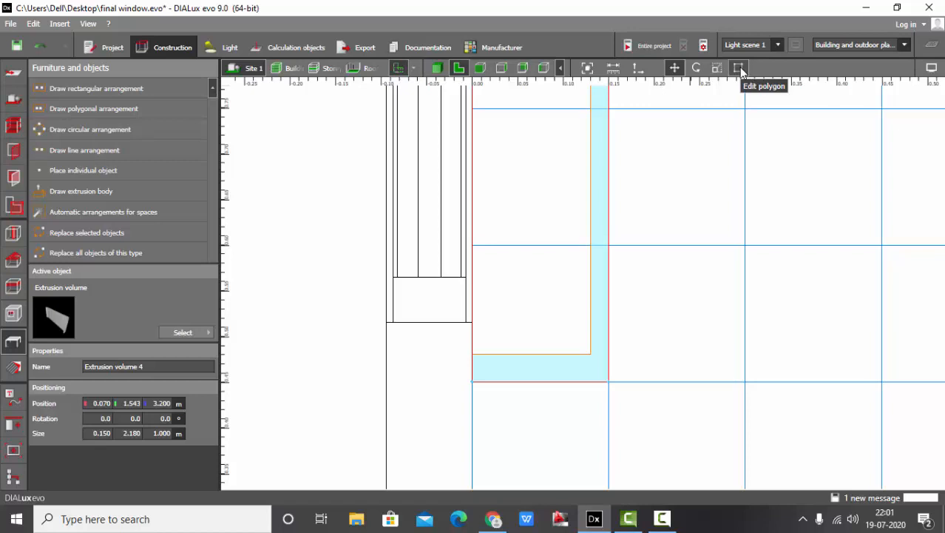
left_click(739, 68)
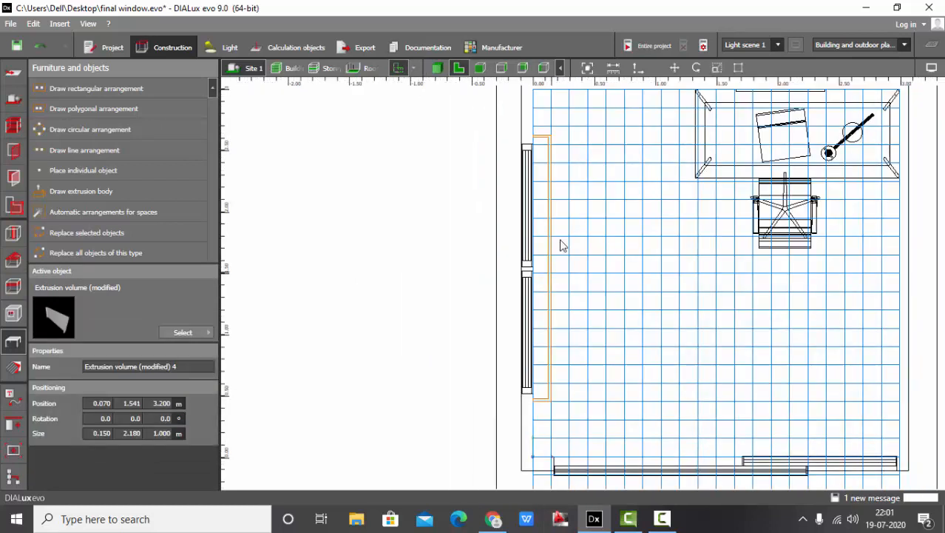
Select the pelmet volume and view the room in 3D
left_click(552, 259)
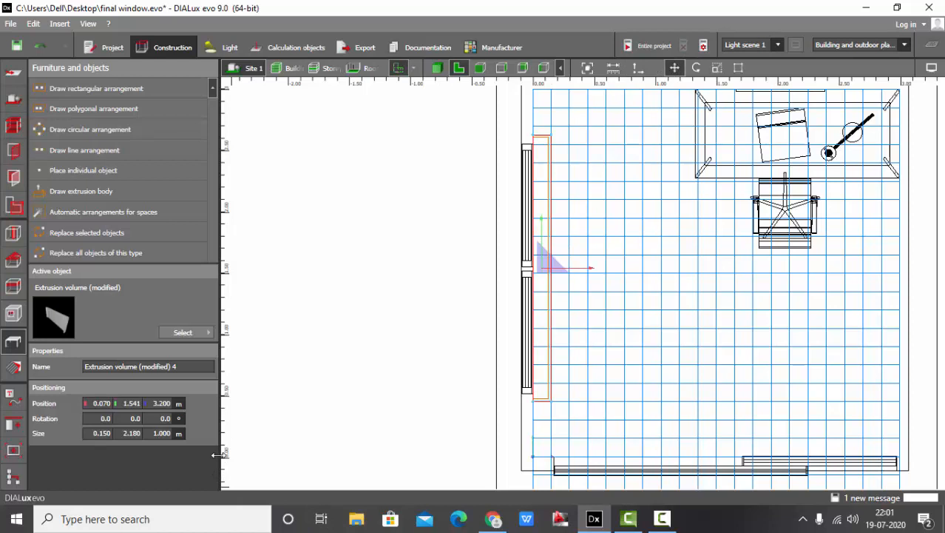
left_click(161, 433)
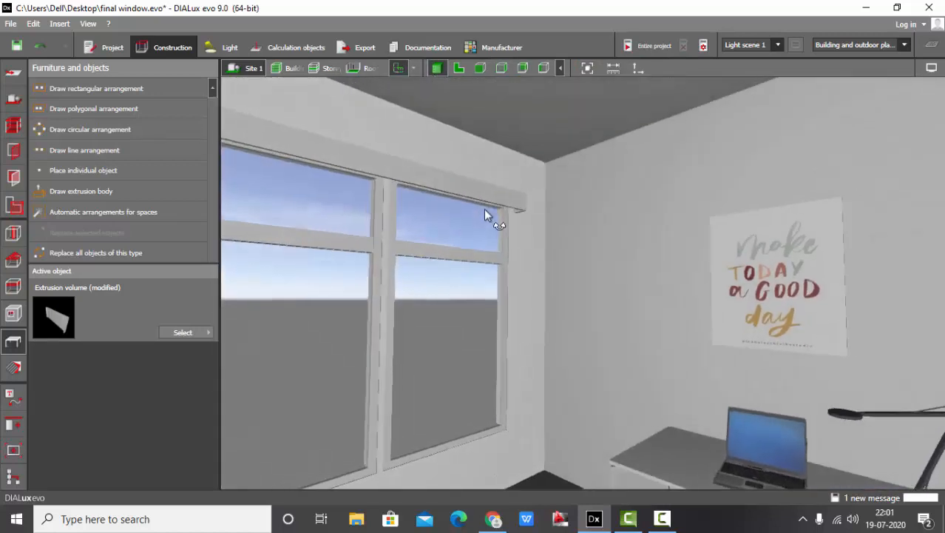
Colour the pelmet and window frame grey and check them from below
left_click_drag(489, 215, 474, 256)
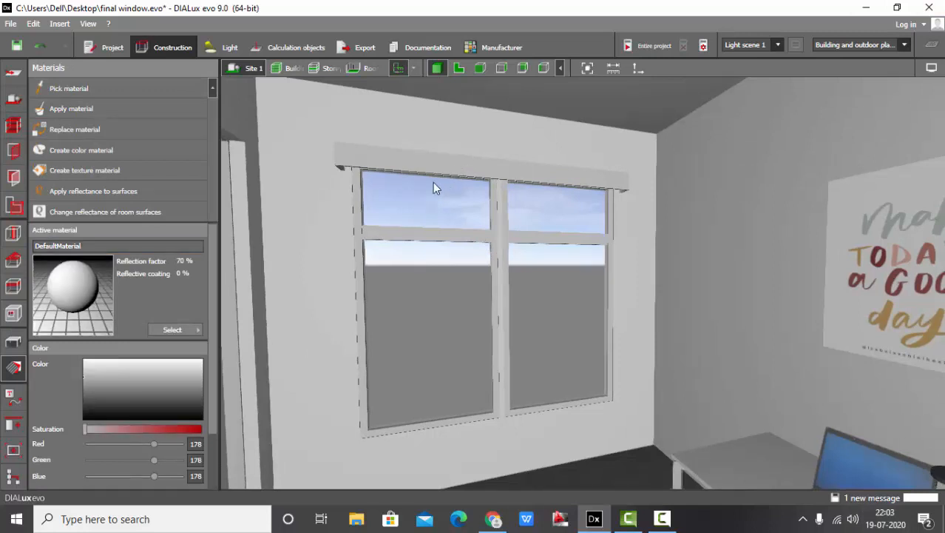
left_click(114, 387)
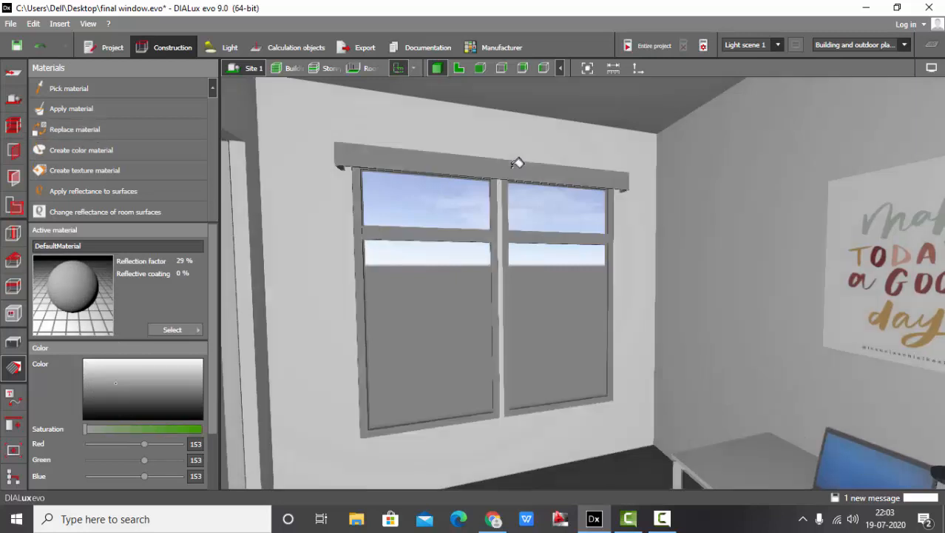
mouse_move(6, 456)
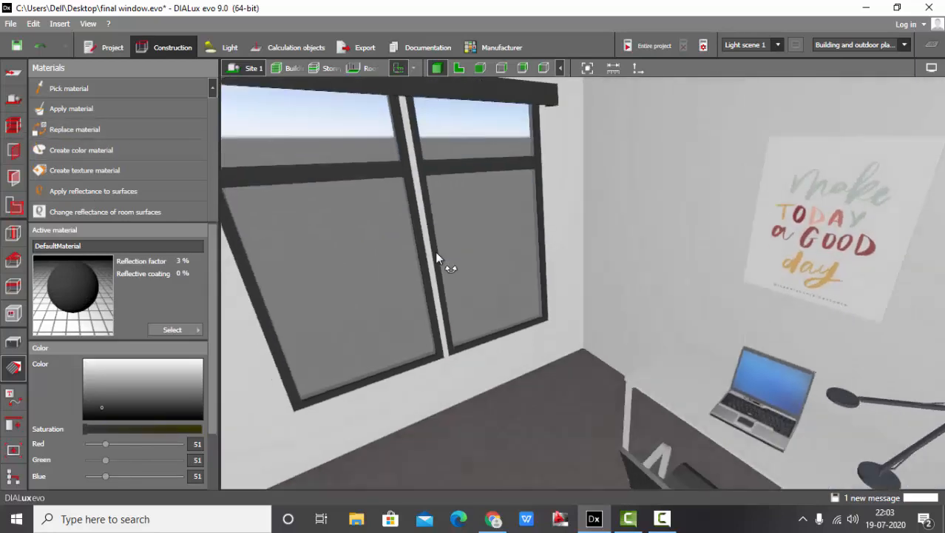
left_click_drag(436, 259, 452, 231)
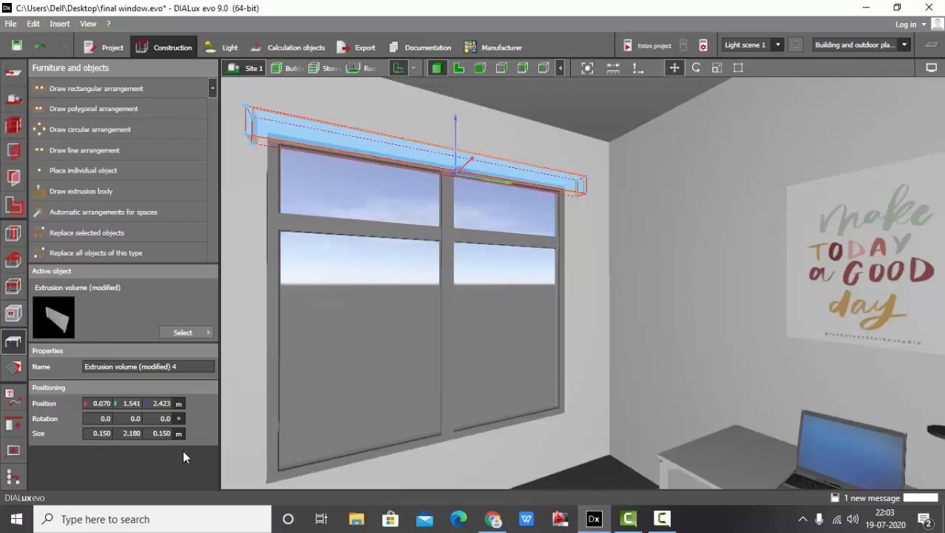
Set the pelmet height to 0.200 m so it caps the window
left_click(160, 433)
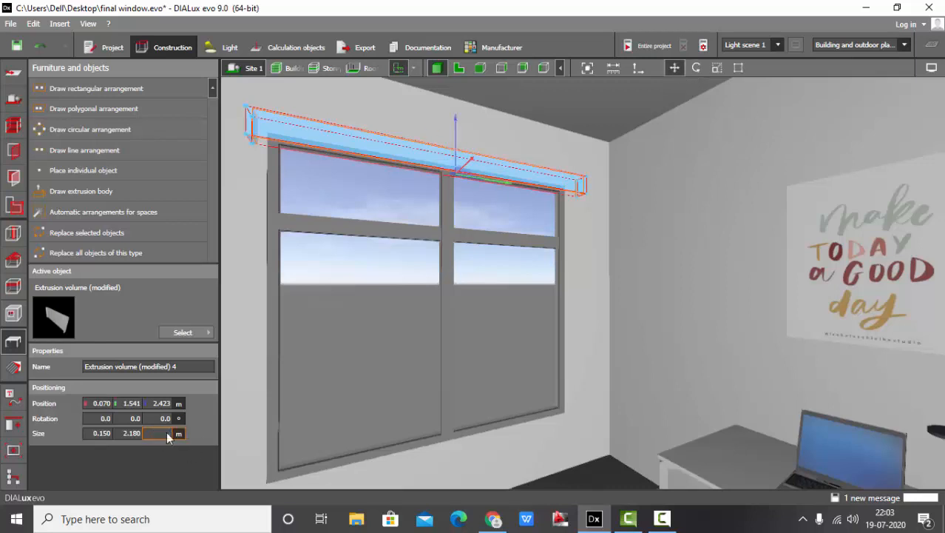
type("0.200")
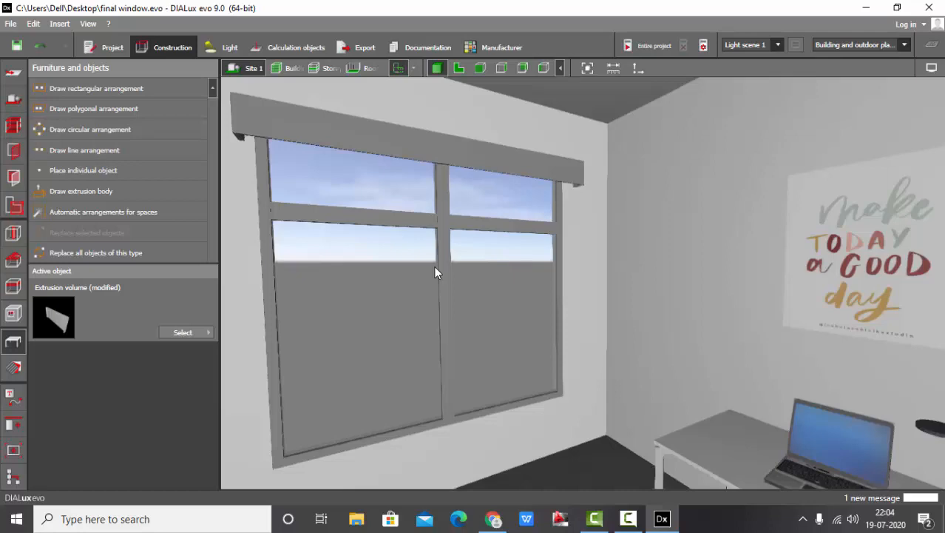
Search 3D Warehouse for BLINDS and scroll through the blind models
left_click(494, 518)
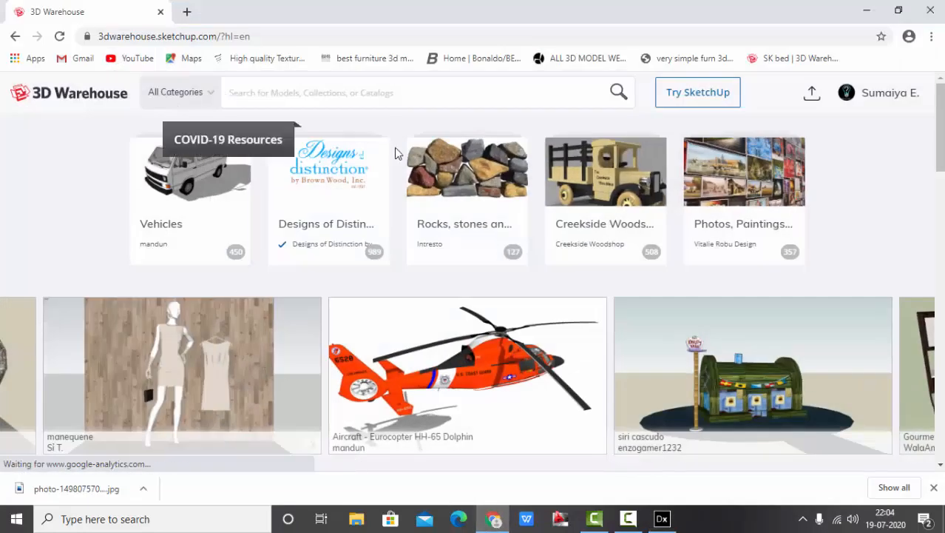
type("BLINDS")
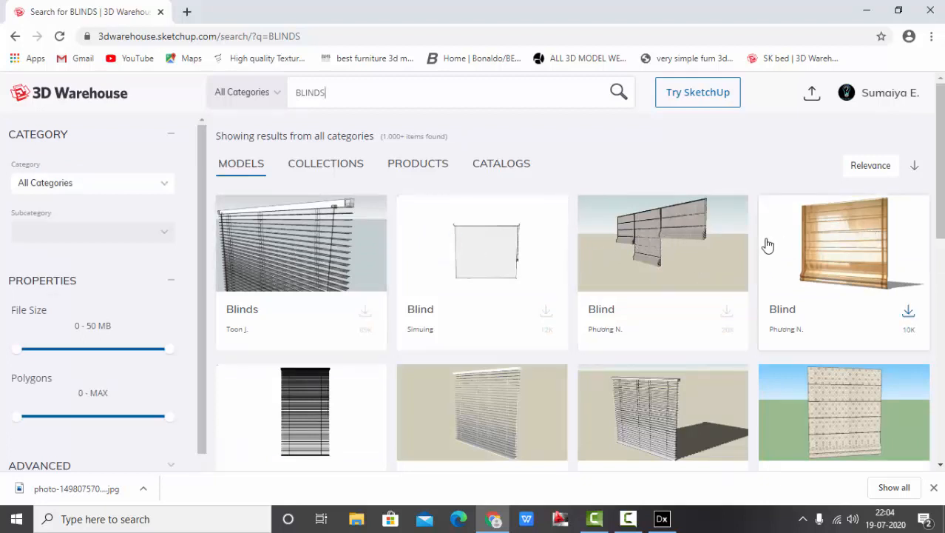
scroll("down", 3)
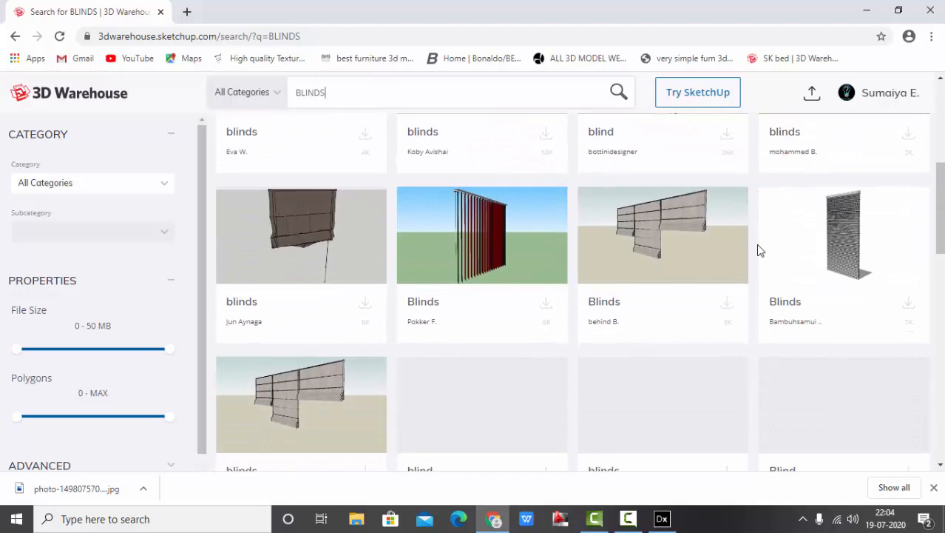
scroll("down", 3)
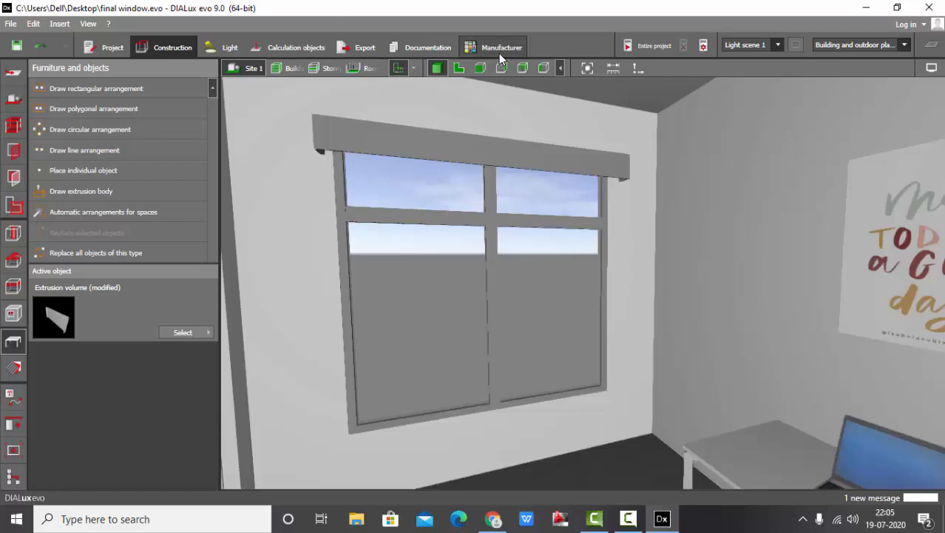
left_click(492, 46)
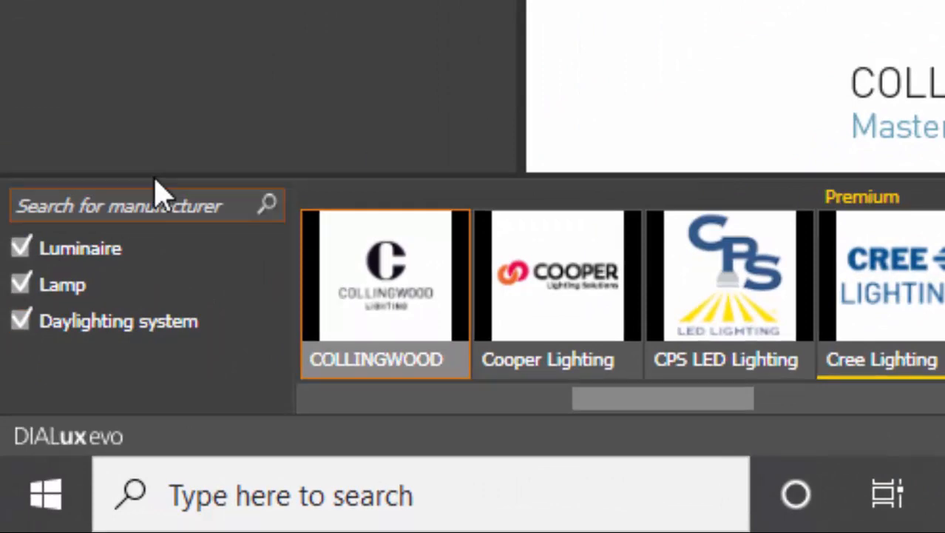
mouse_move(118, 278)
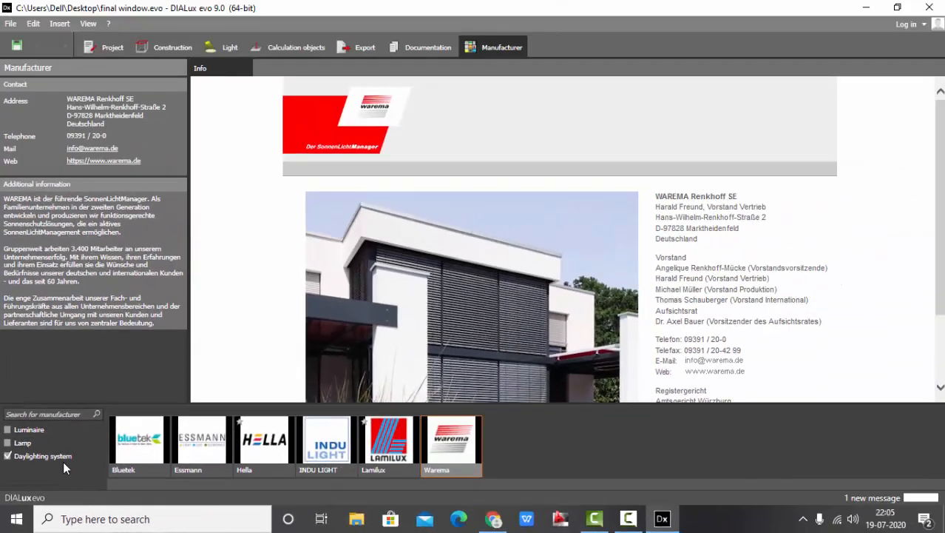
mouse_move(481, 441)
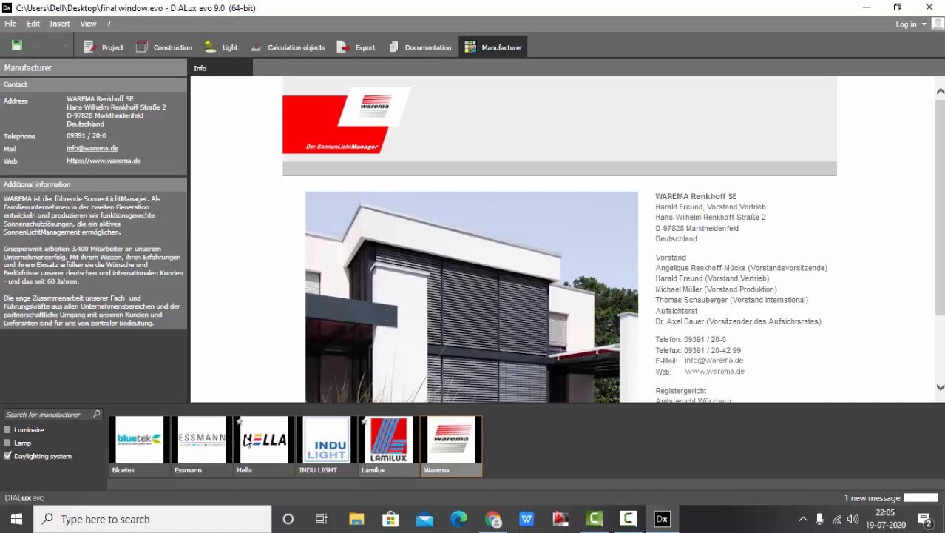
left_click(139, 440)
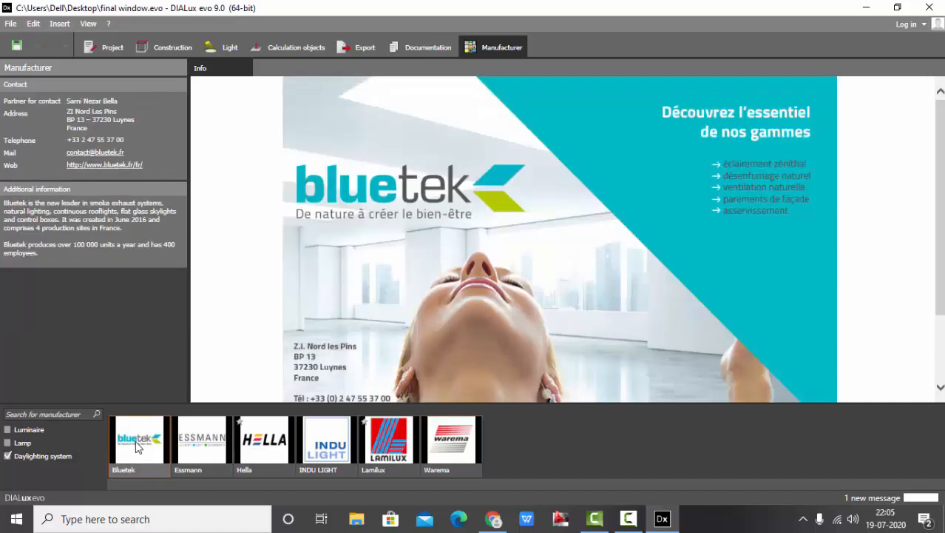
scroll("down", 3)
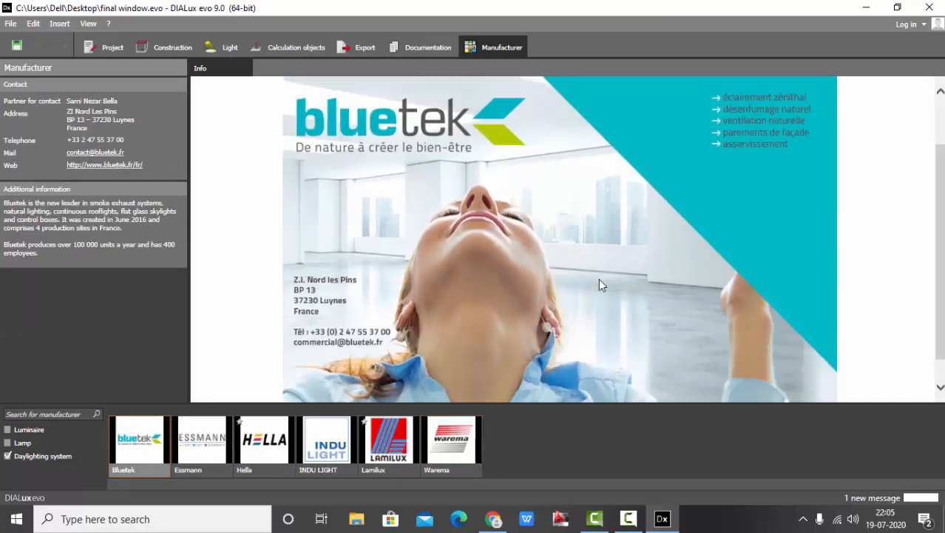
left_click(201, 440)
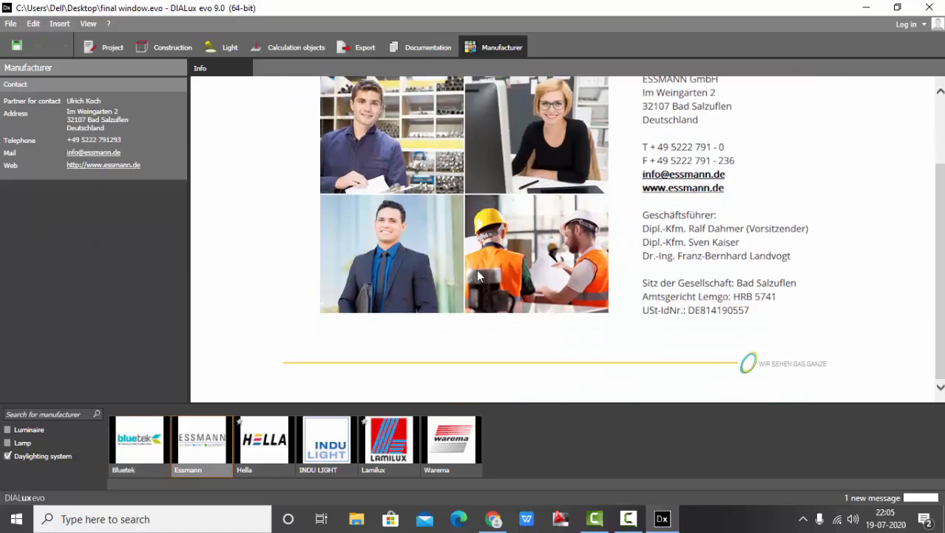
left_click(264, 440)
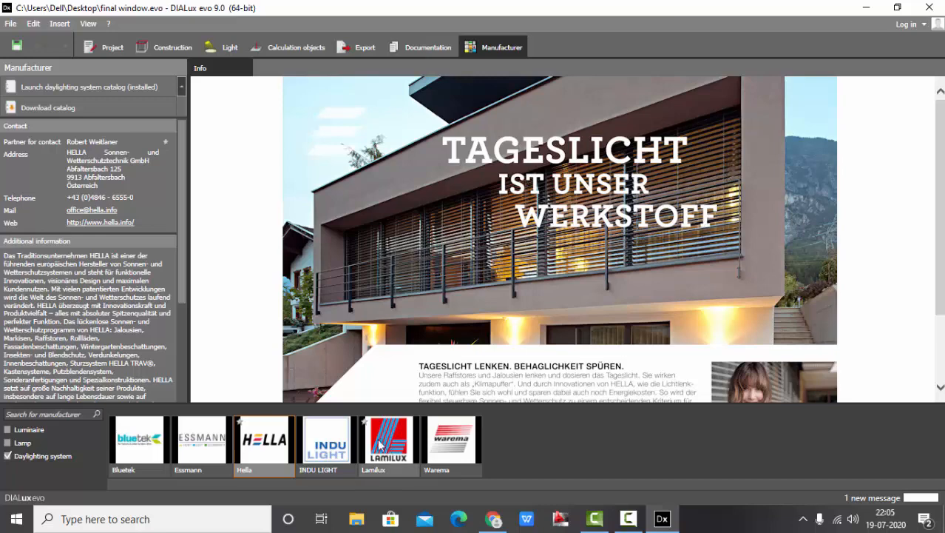
left_click(326, 439)
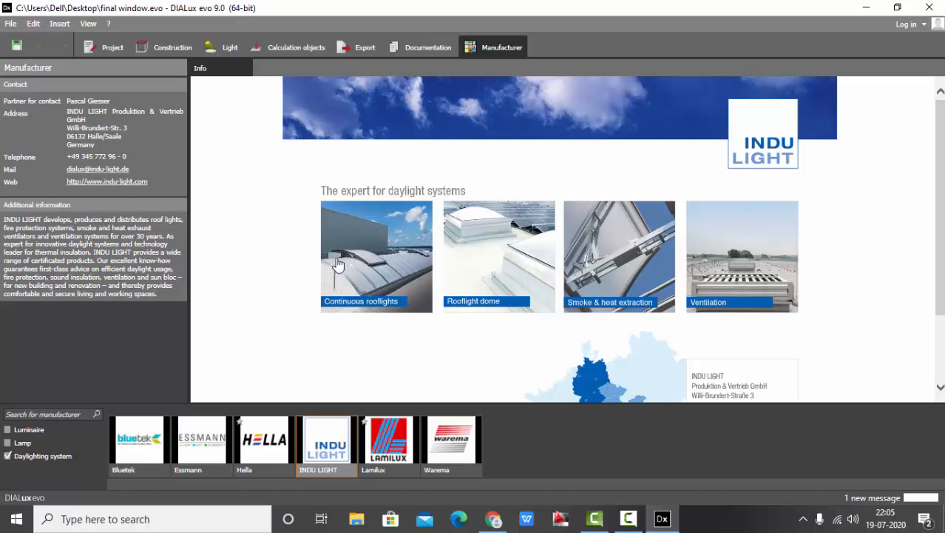
mouse_move(651, 254)
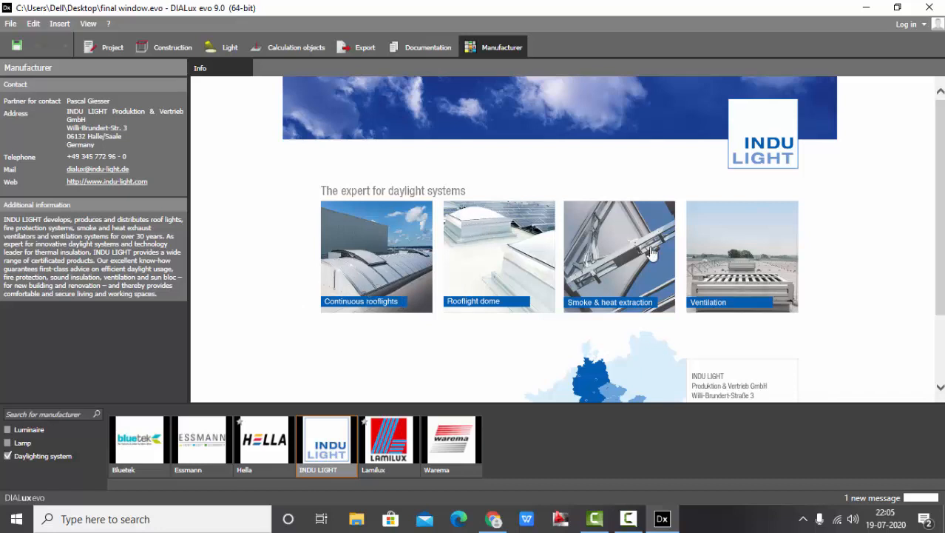
mouse_move(748, 277)
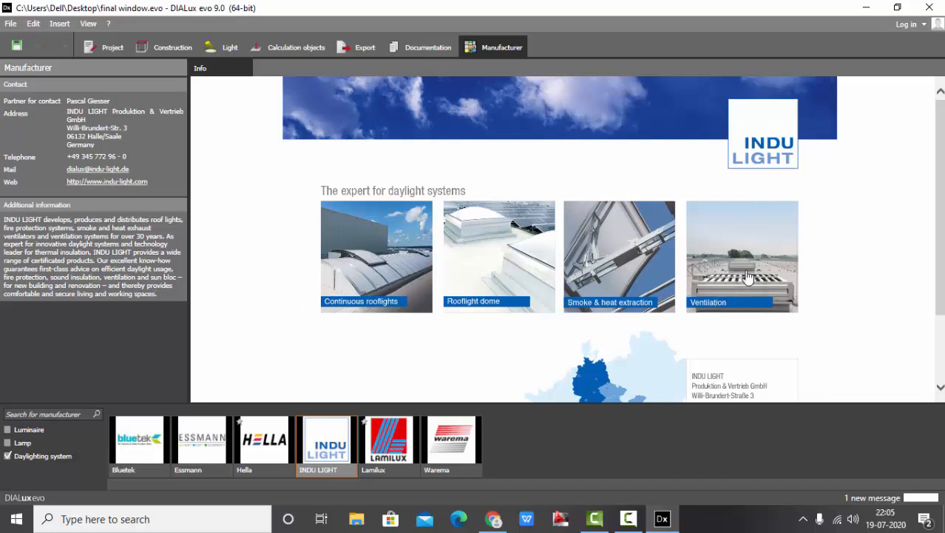
mouse_move(574, 287)
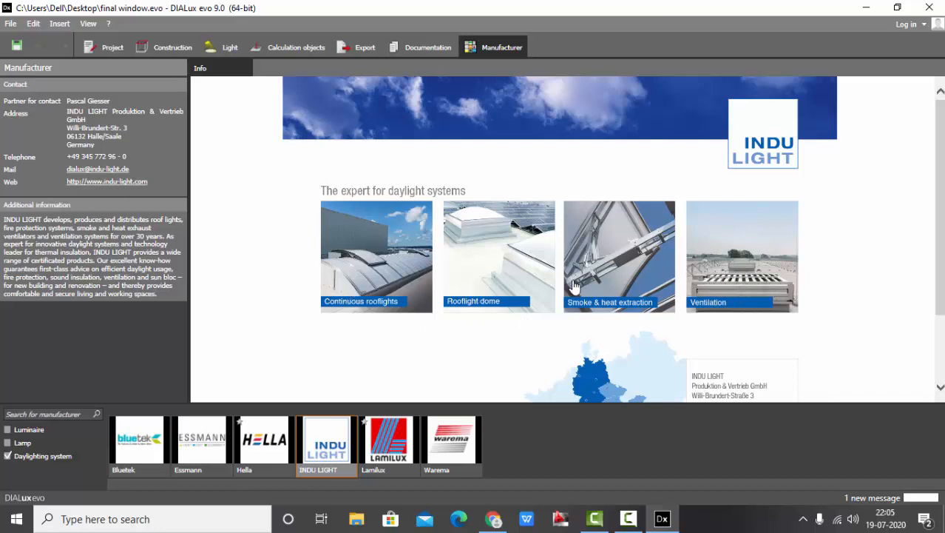
left_click(388, 439)
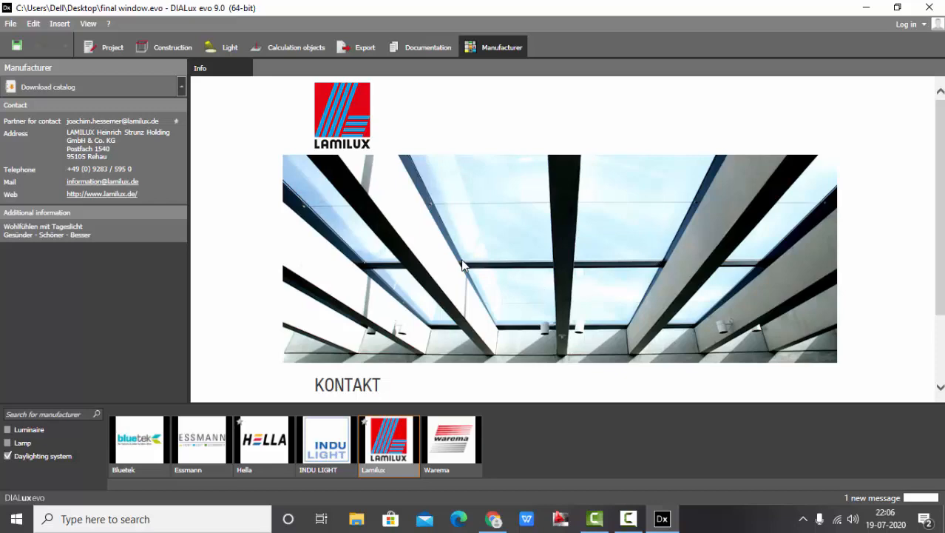
left_click(451, 440)
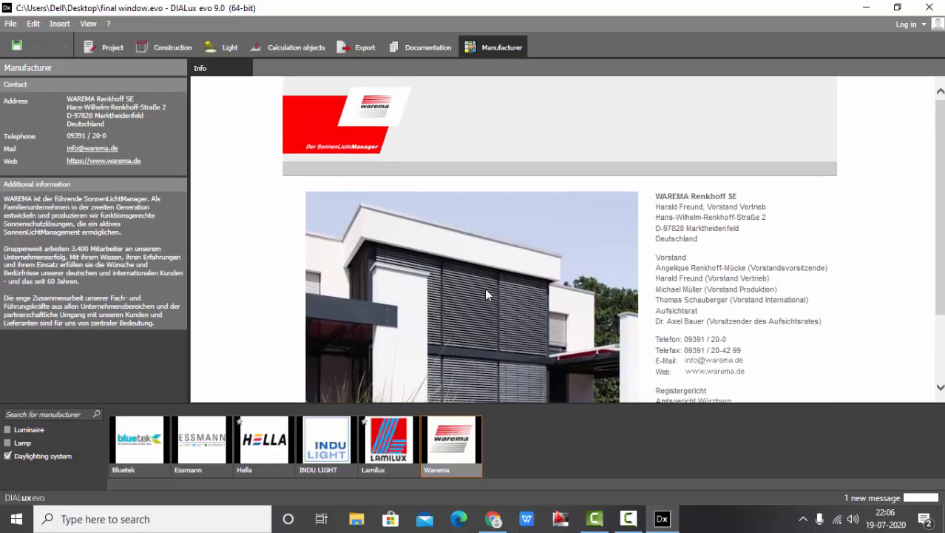
scroll("down", 3)
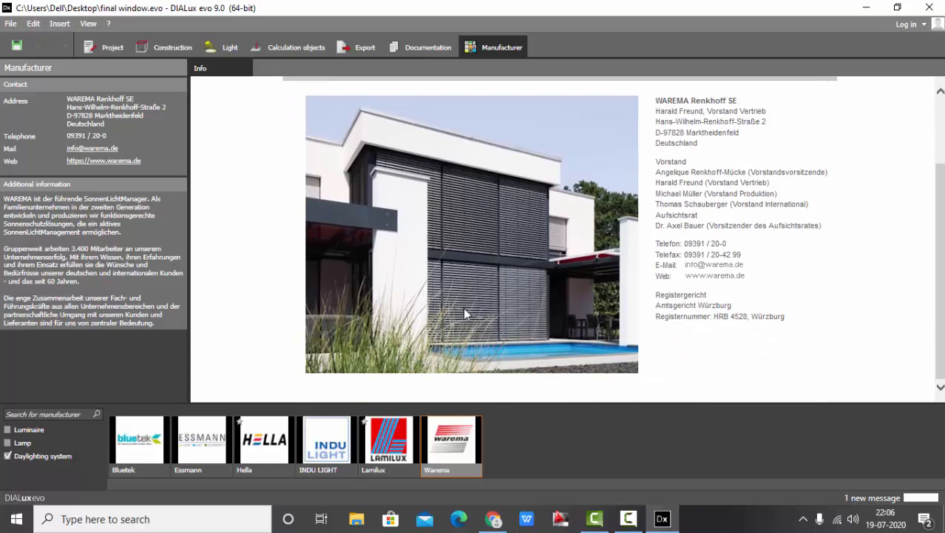
left_click(264, 438)
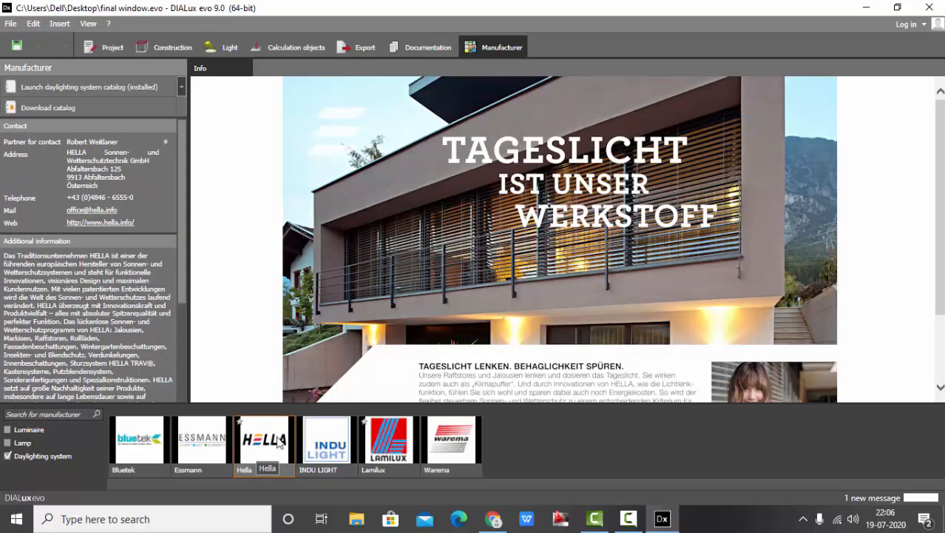
left_click(451, 438)
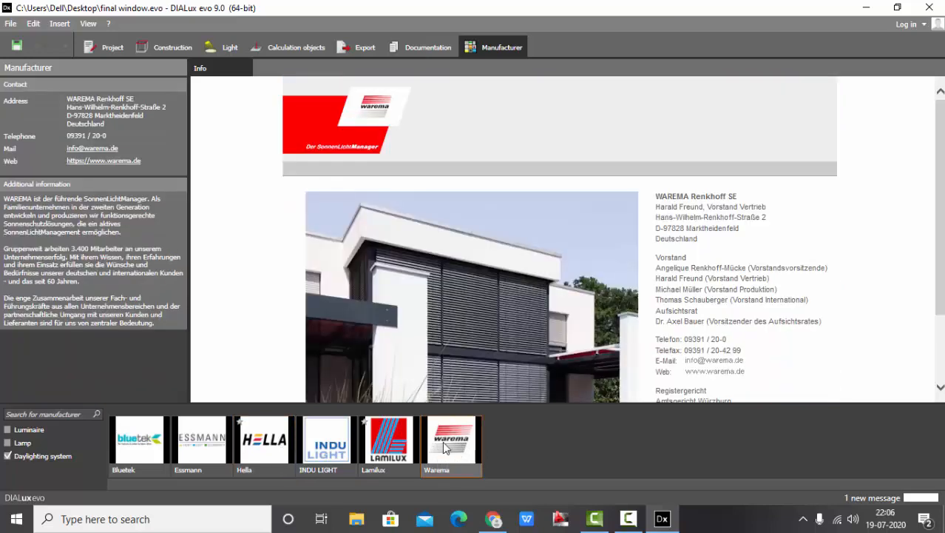
mouse_move(264, 440)
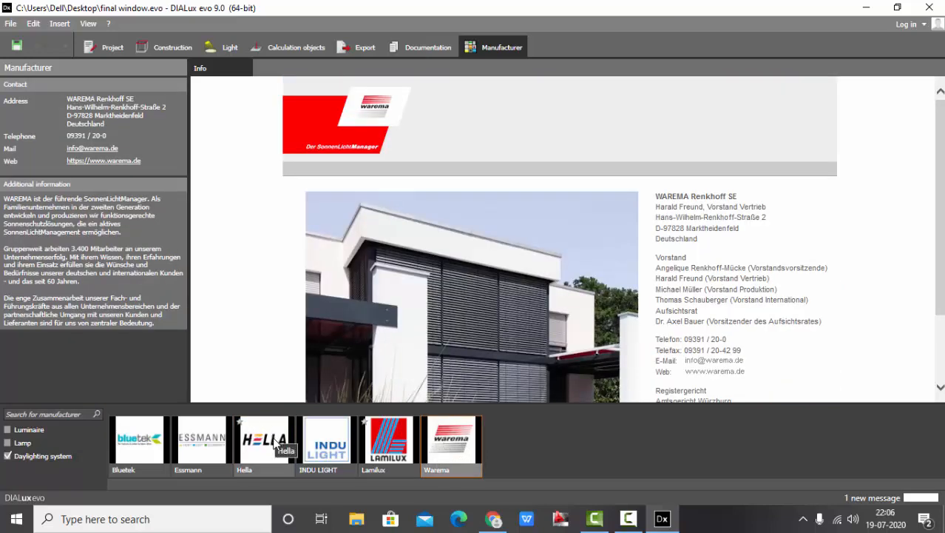
left_click(264, 438)
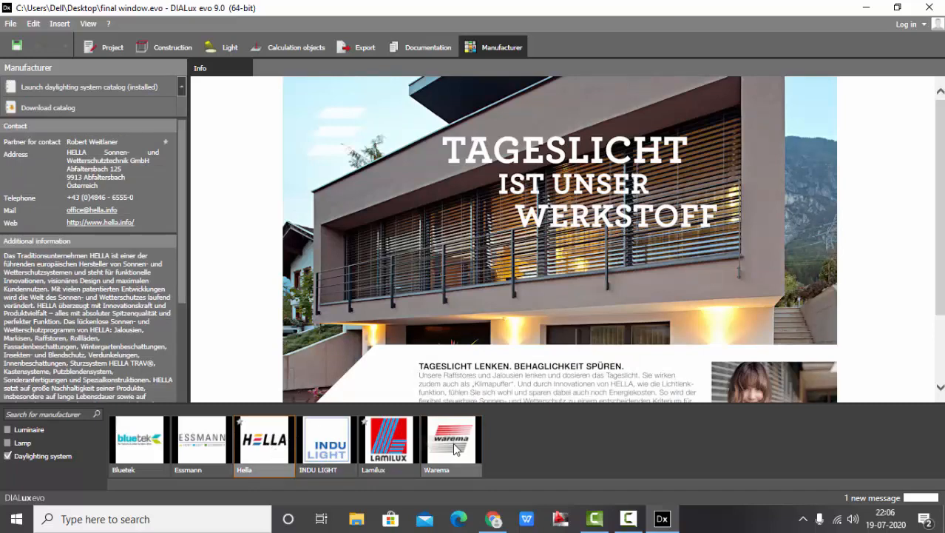
left_click(451, 440)
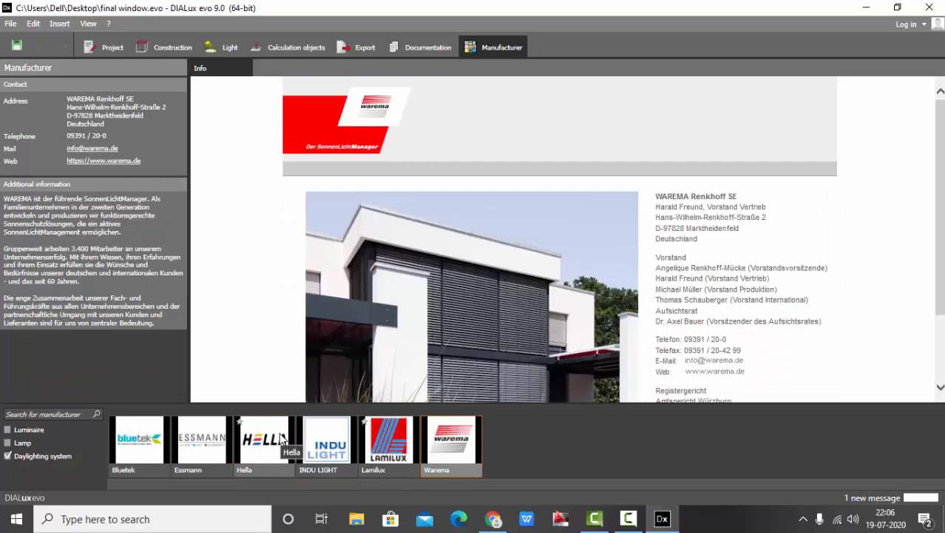
left_click(263, 439)
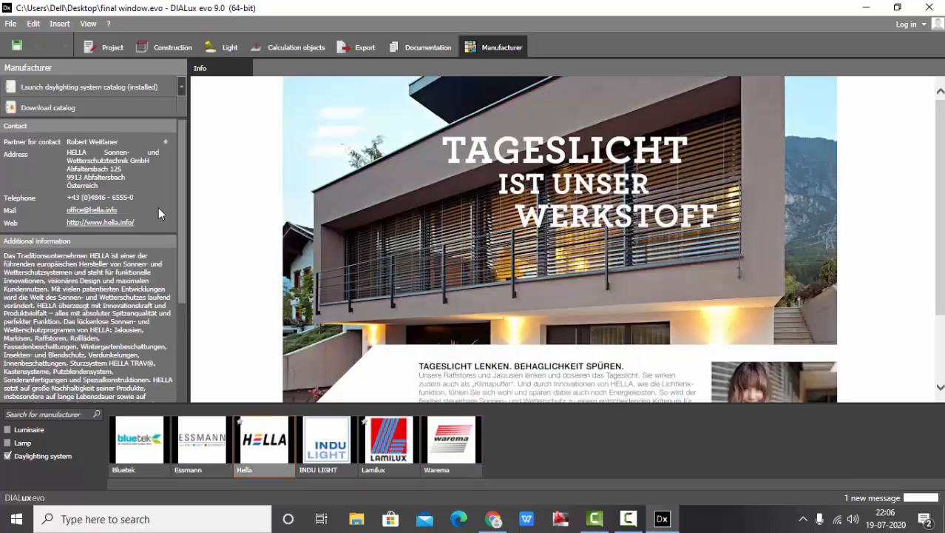
mouse_move(276, 441)
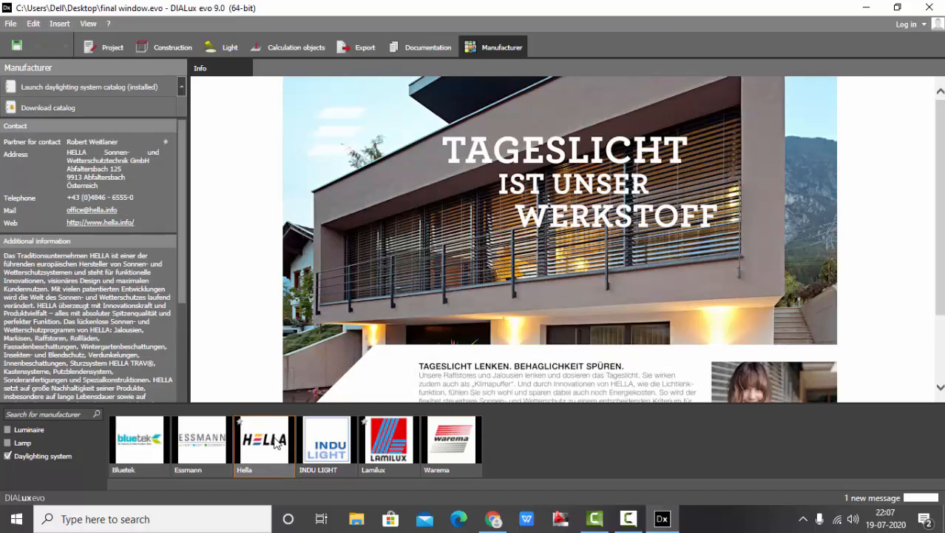
mouse_move(533, 233)
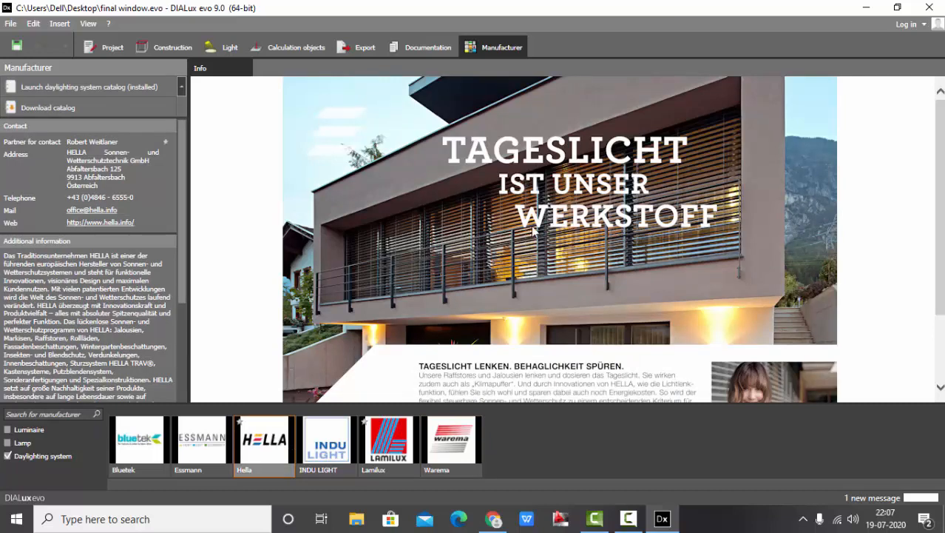
left_click(173, 47)
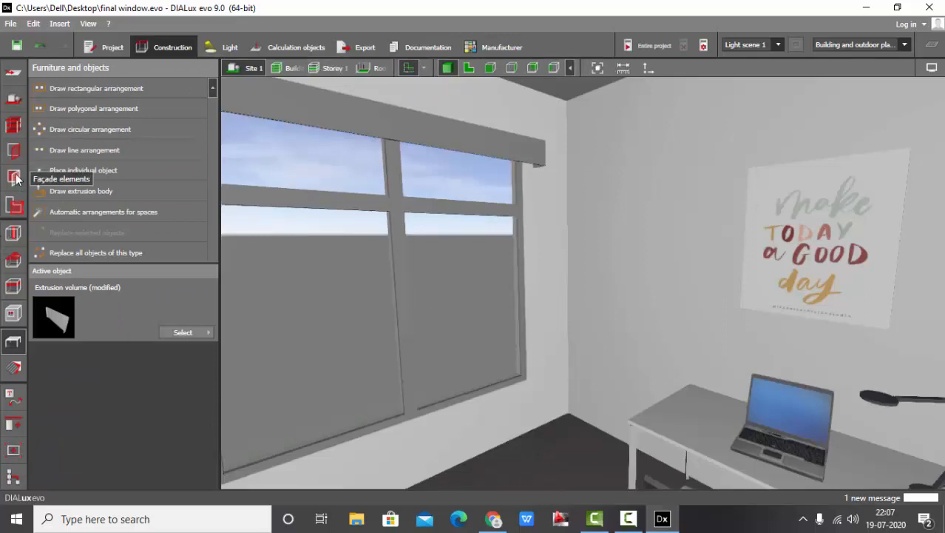
Choose the Hella AR63S ECN - white 9016 blind as the active façade element
left_click(14, 177)
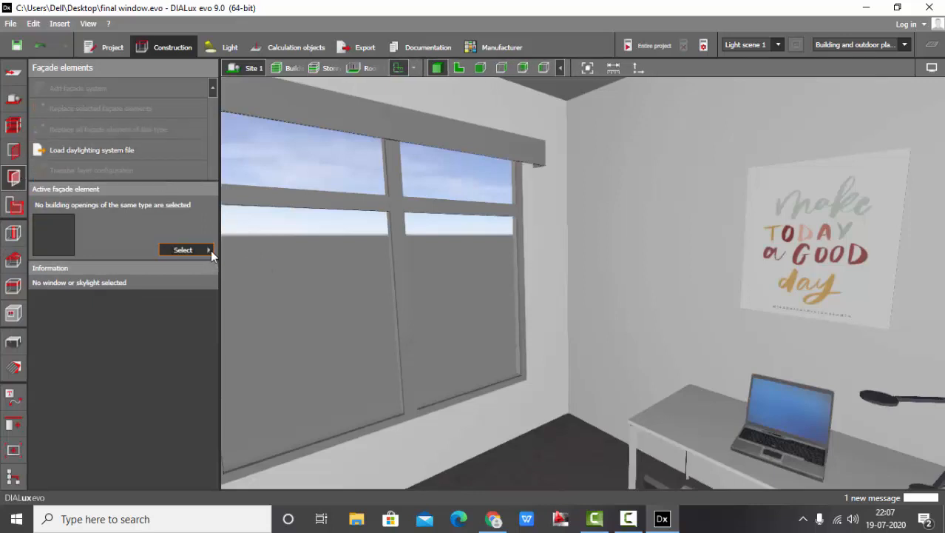
left_click(183, 250)
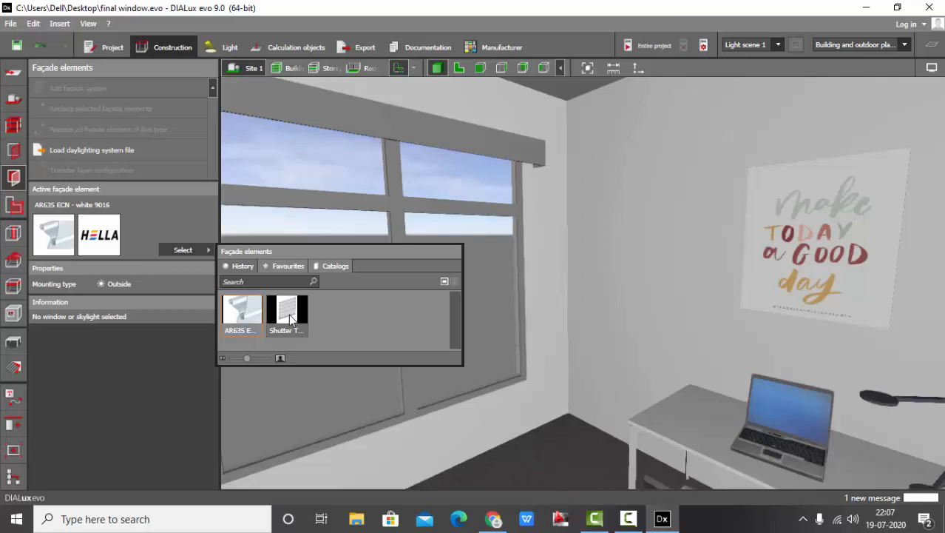
left_click(287, 311)
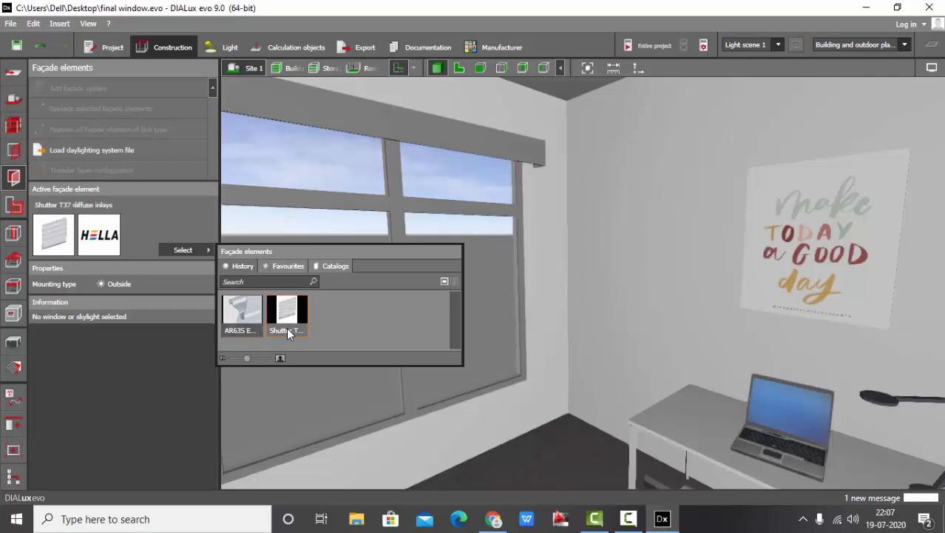
mouse_move(287, 311)
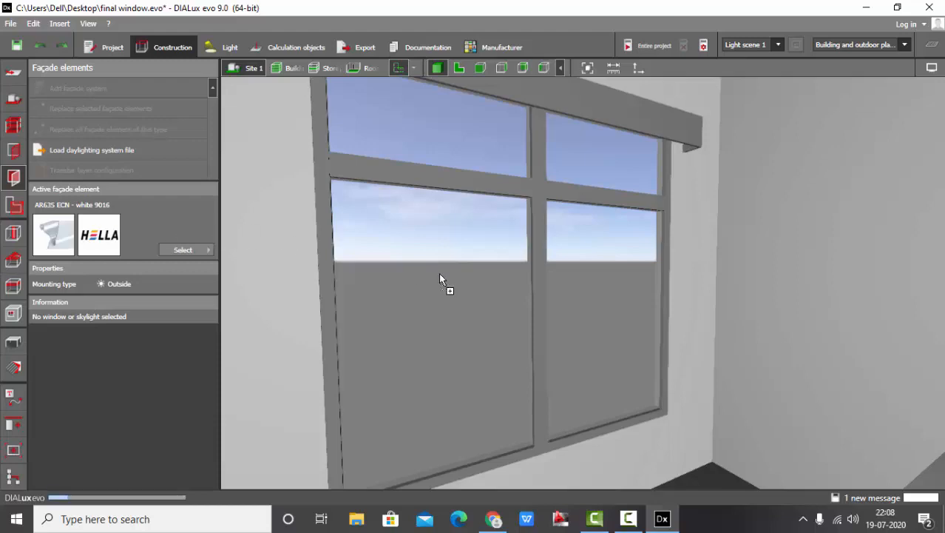
Apply the AR63S louver blind to the window panes and show its layer configuration
left_click(54, 234)
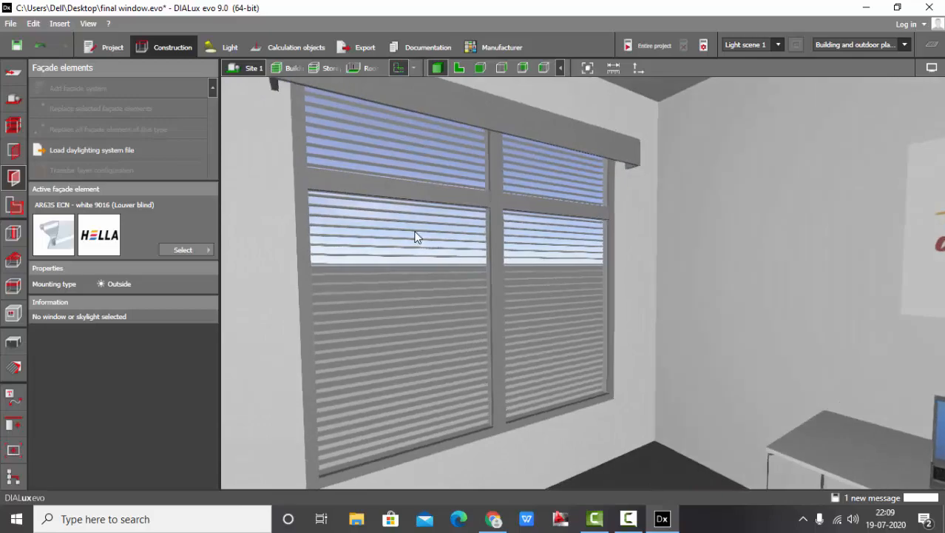
left_click(399, 236)
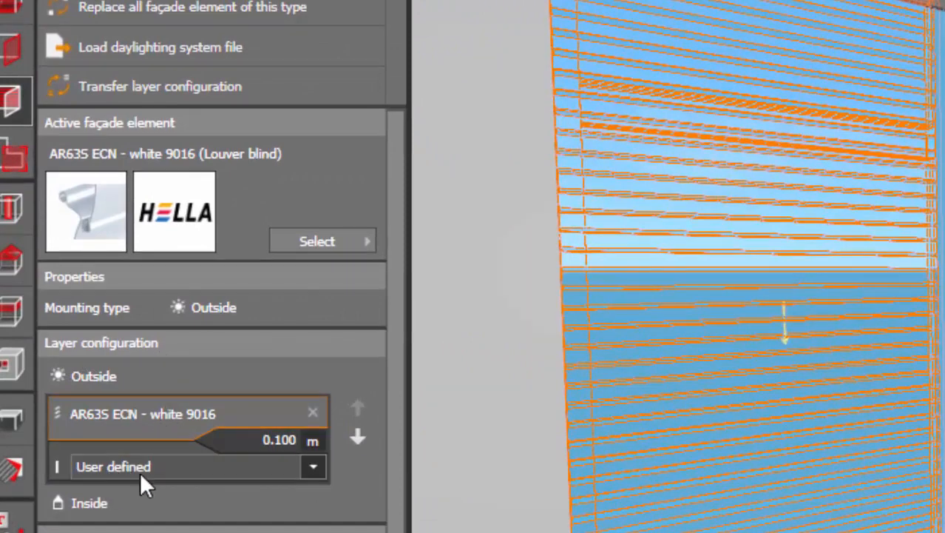
Try Double glazing and No glass for the blind layer, keep User defined, position 50%
left_click(313, 466)
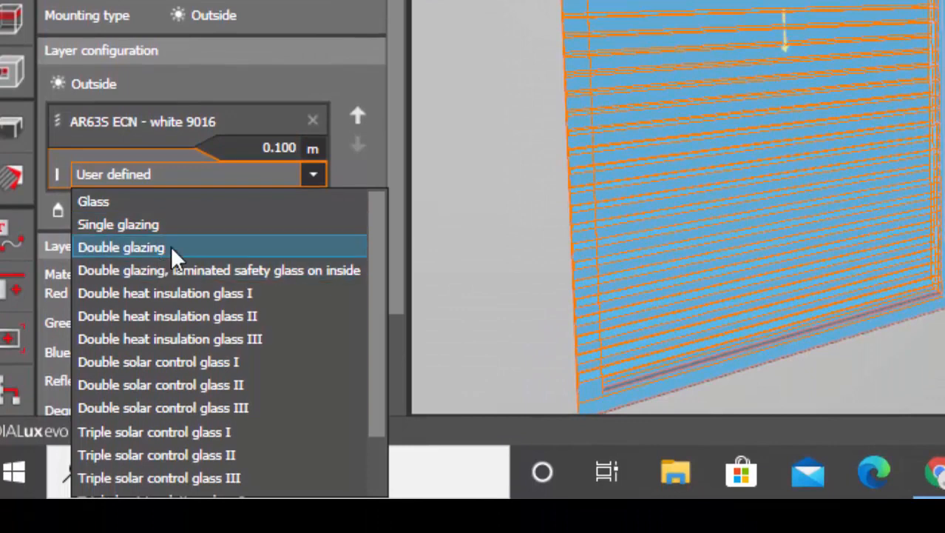
left_click(121, 247)
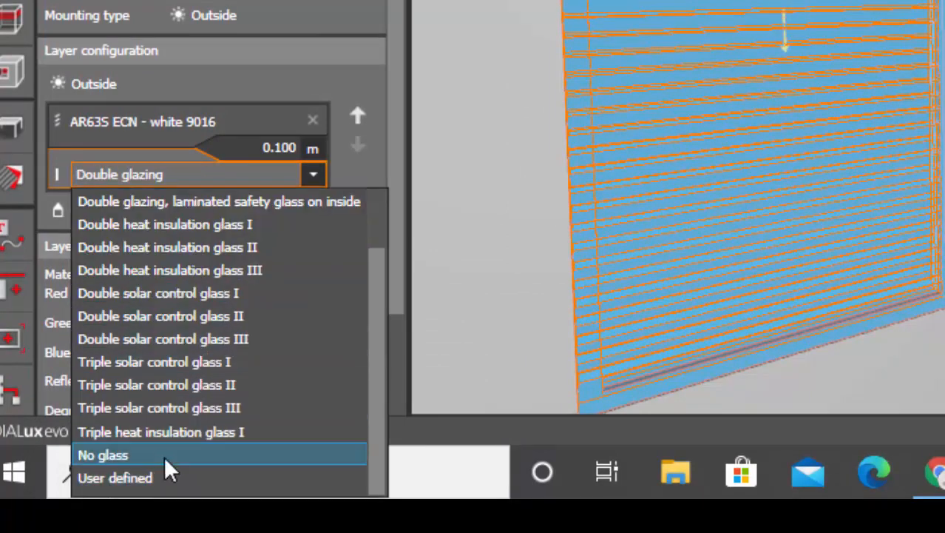
left_click(102, 454)
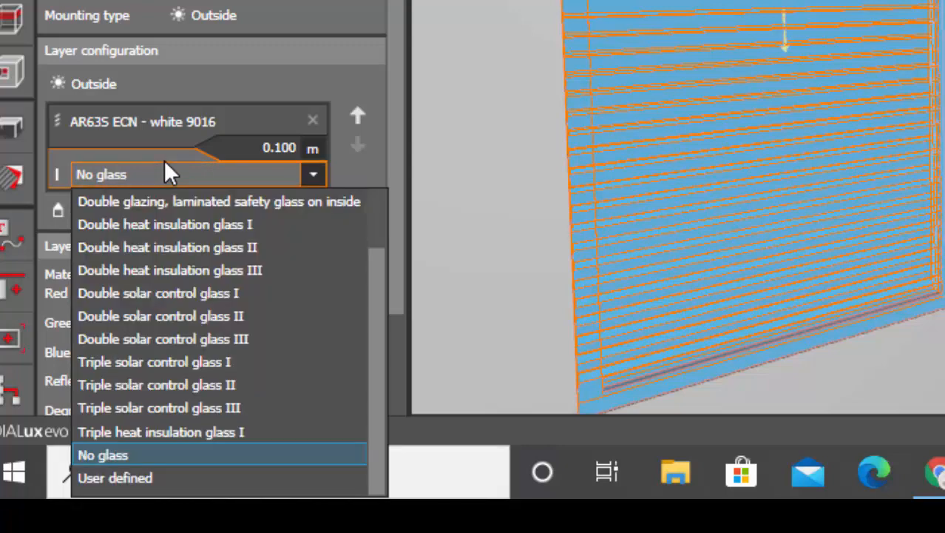
left_click(101, 174)
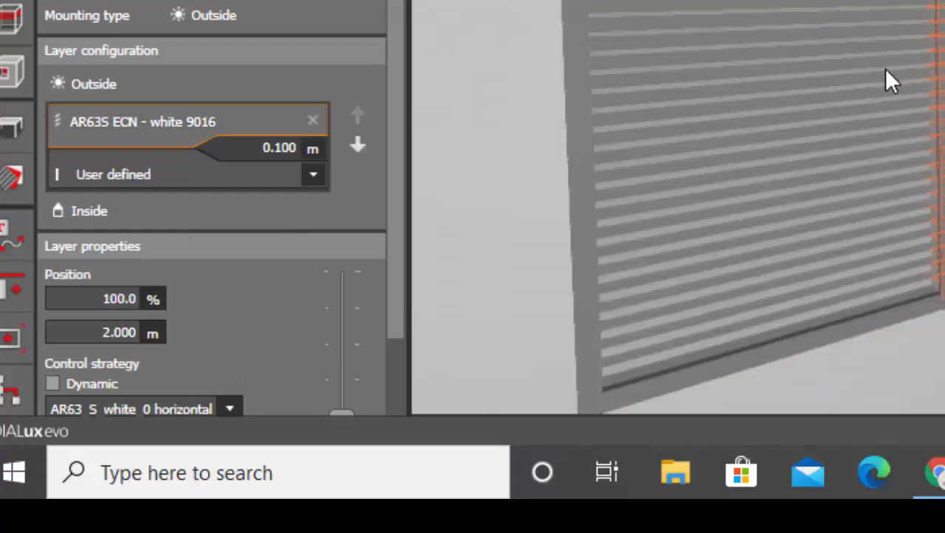
mouse_move(122, 90)
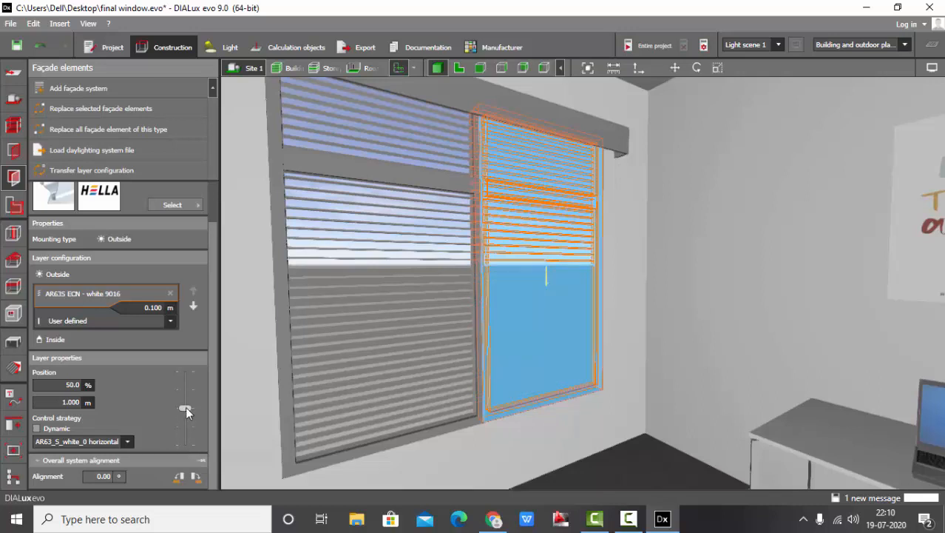
Adjust the right pane's blind position to about two-thirds down
left_click_drag(185, 407, 185, 423)
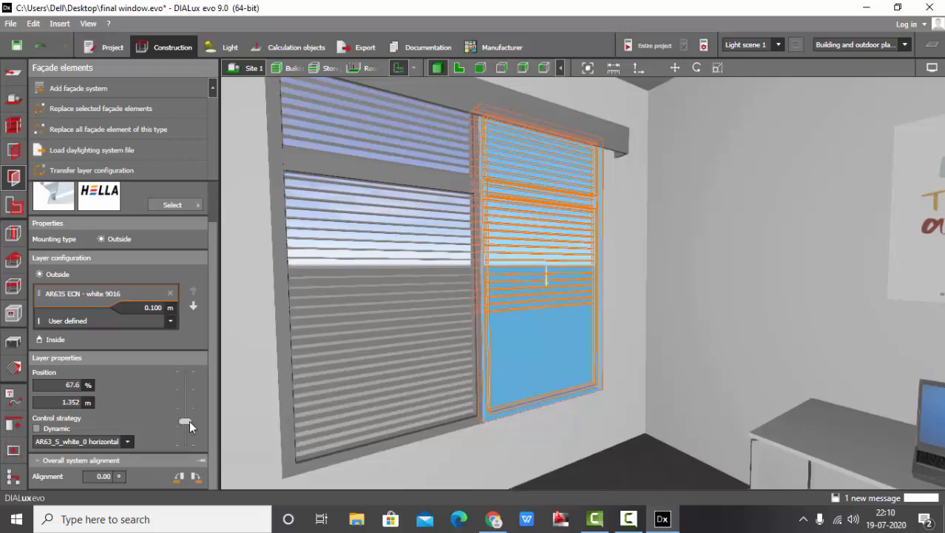
left_click_drag(184, 423, 184, 371)
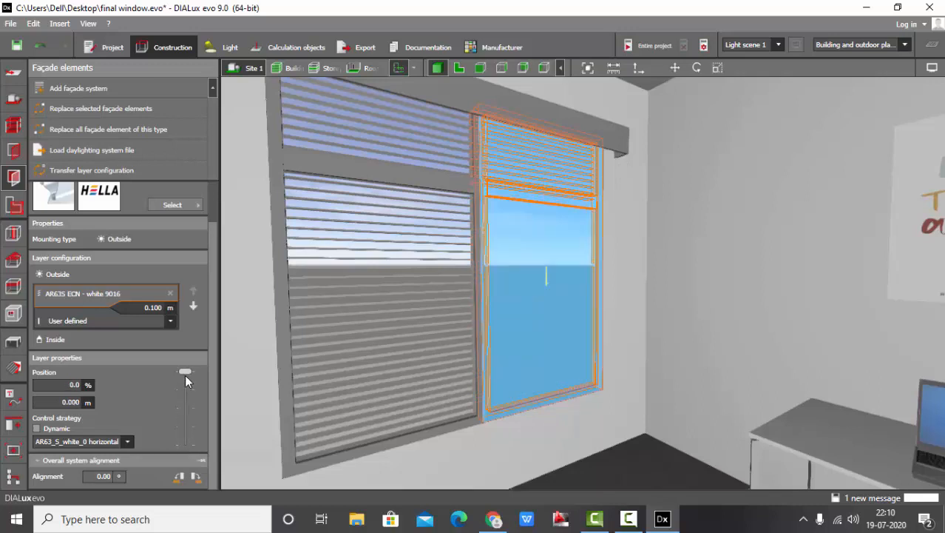
left_click_drag(185, 372, 185, 422)
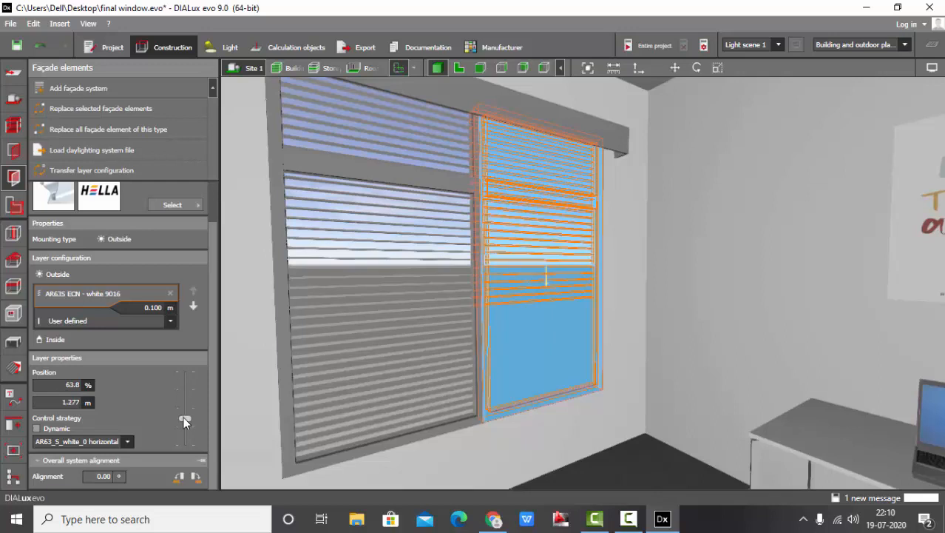
left_click_drag(185, 422, 185, 389)
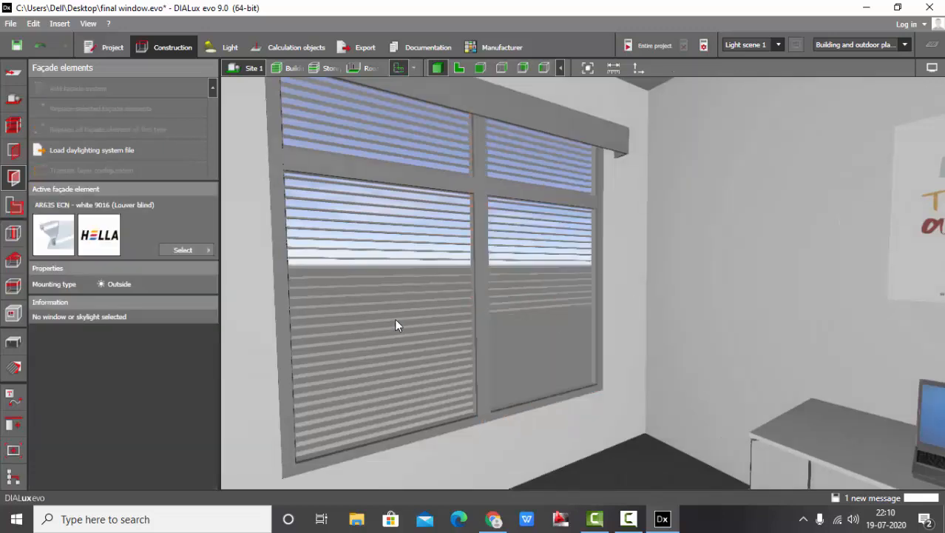
Select the left pane's blind and raise it so it is mostly open
left_click(378, 296)
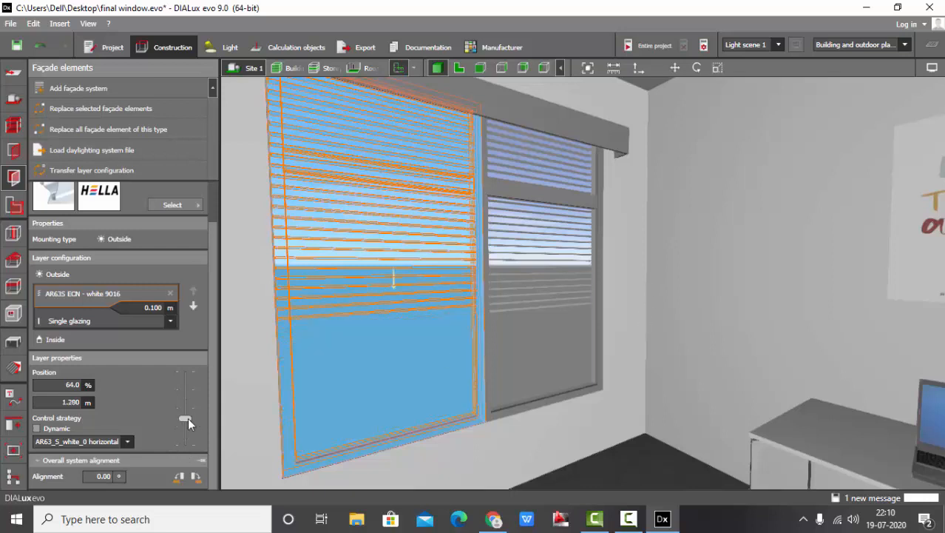
left_click_drag(188, 422, 185, 379)
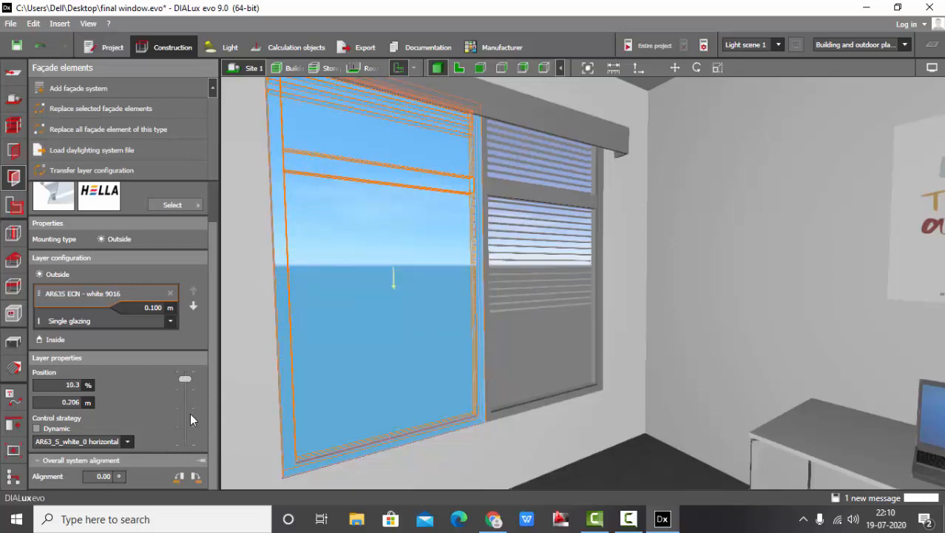
left_click_drag(185, 379, 185, 397)
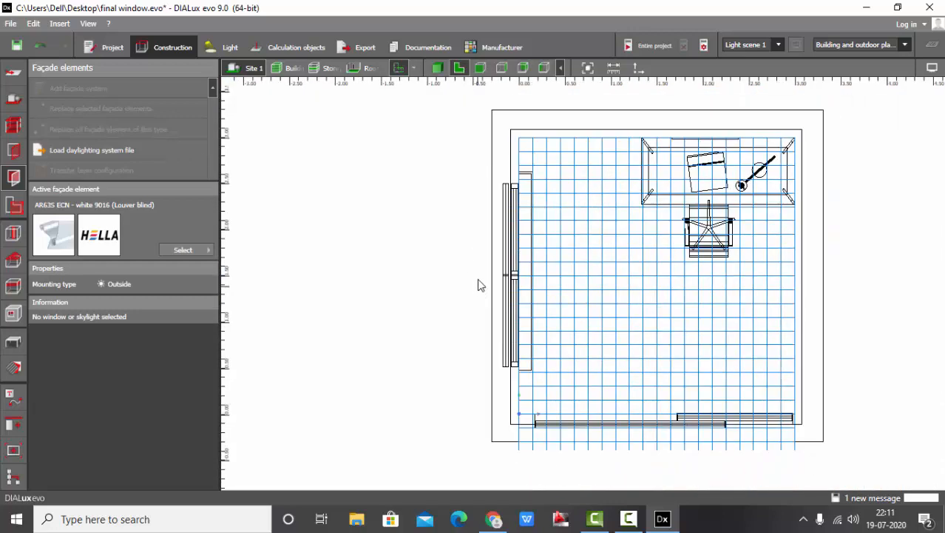
Place a 3×2 rectangular arrangement of FLOS luminaires and calculate the entire project
left_click(230, 47)
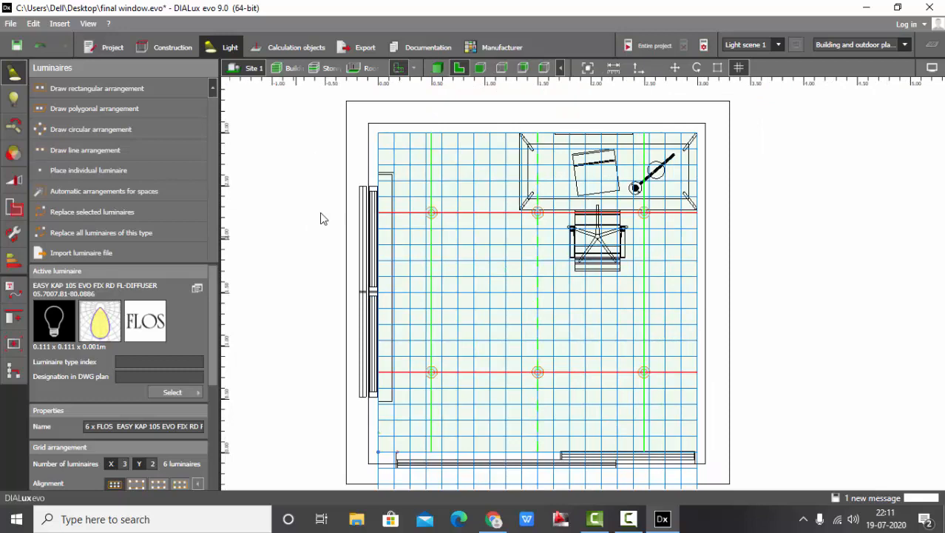
mouse_move(307, 144)
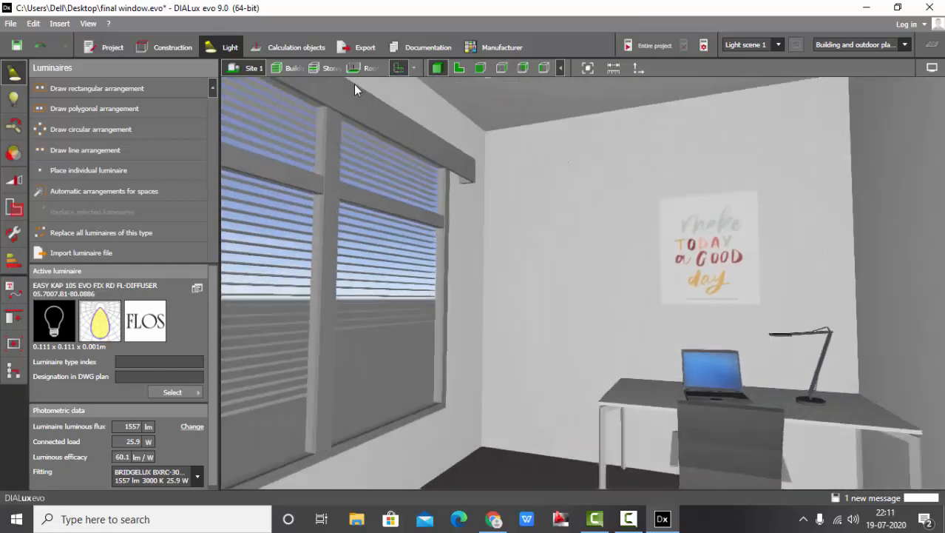
left_click(296, 47)
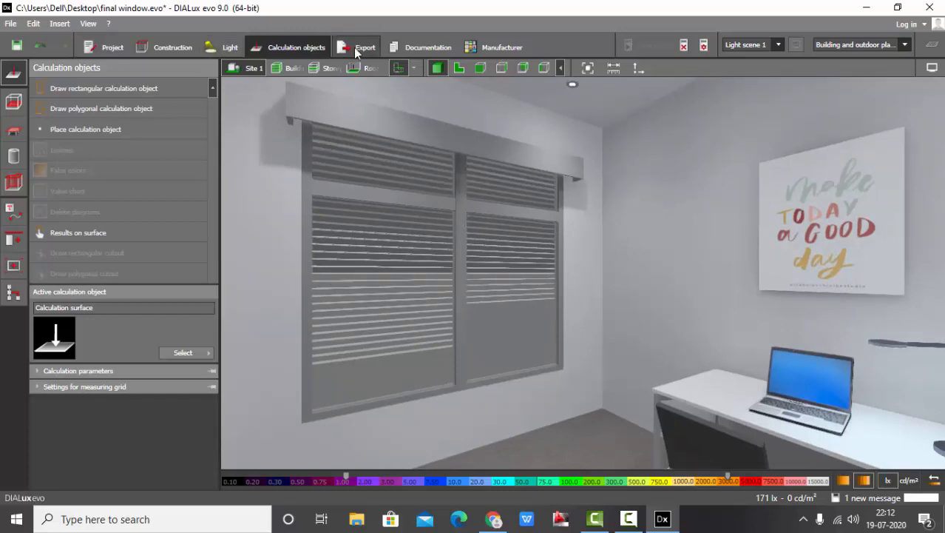
Start a Raytracer render of the current view at 2048 × 1536 resolution from Export
left_click(364, 47)
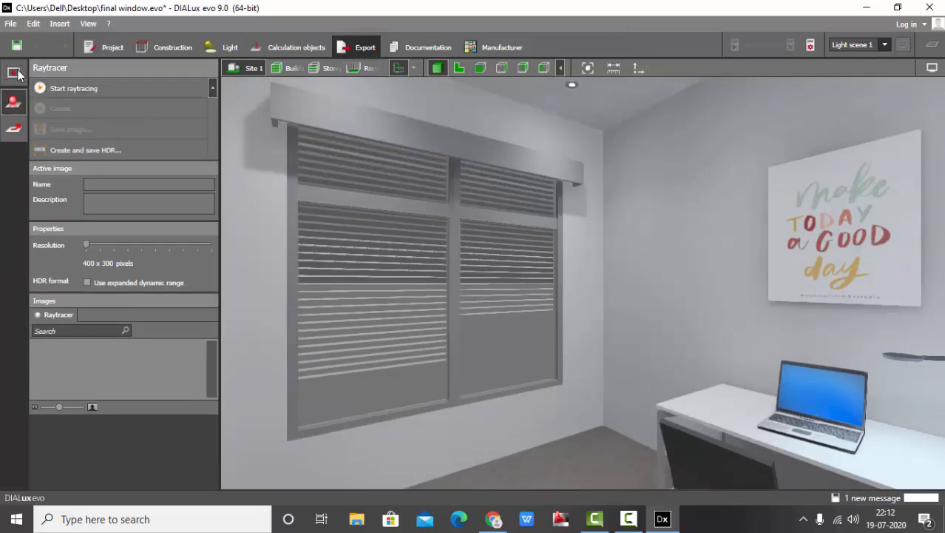
left_click(14, 73)
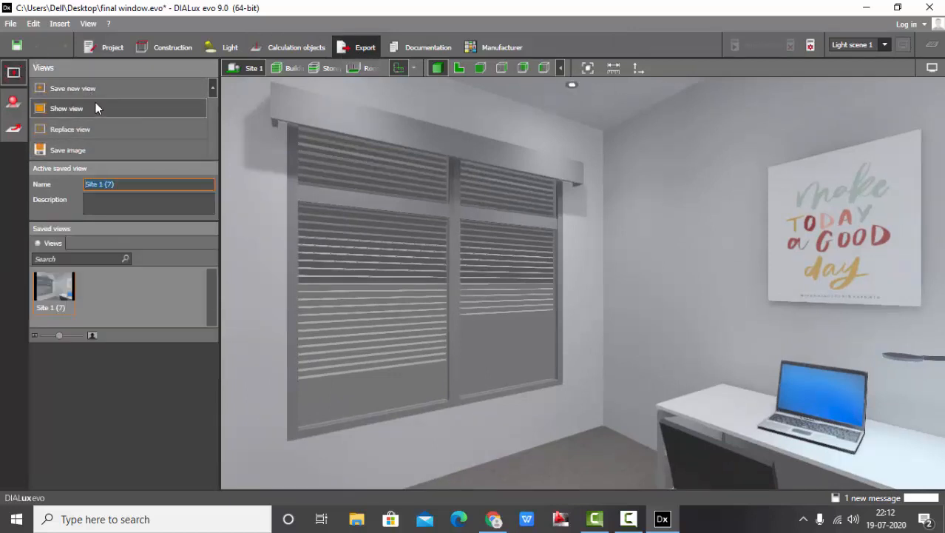
left_click(13, 101)
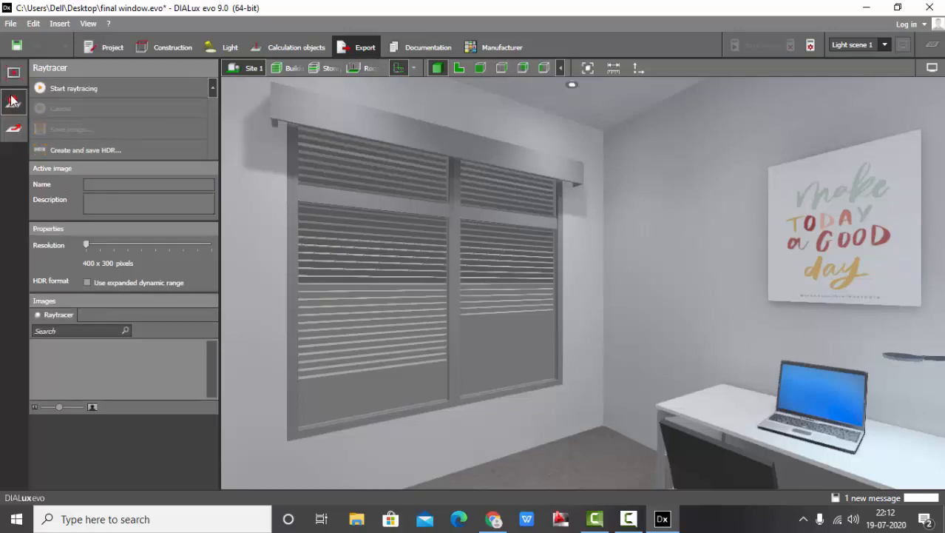
left_click_drag(86, 244, 184, 244)
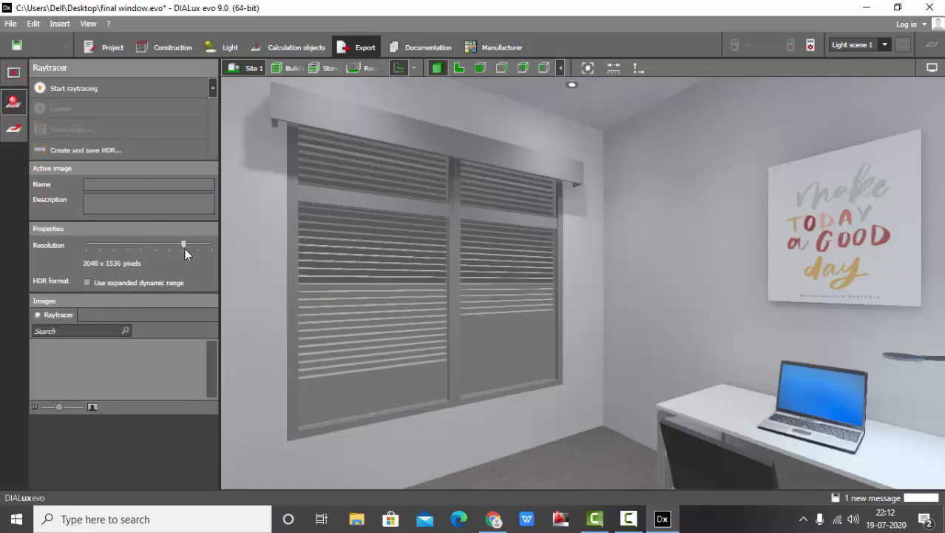
left_click(74, 88)
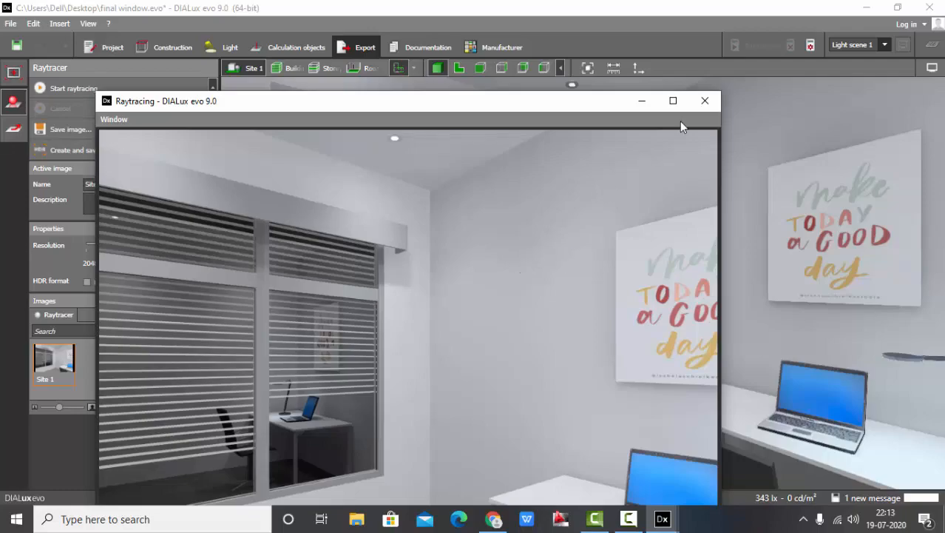
Maximise the Raytracing window so the finished render fills the screen
left_click(673, 101)
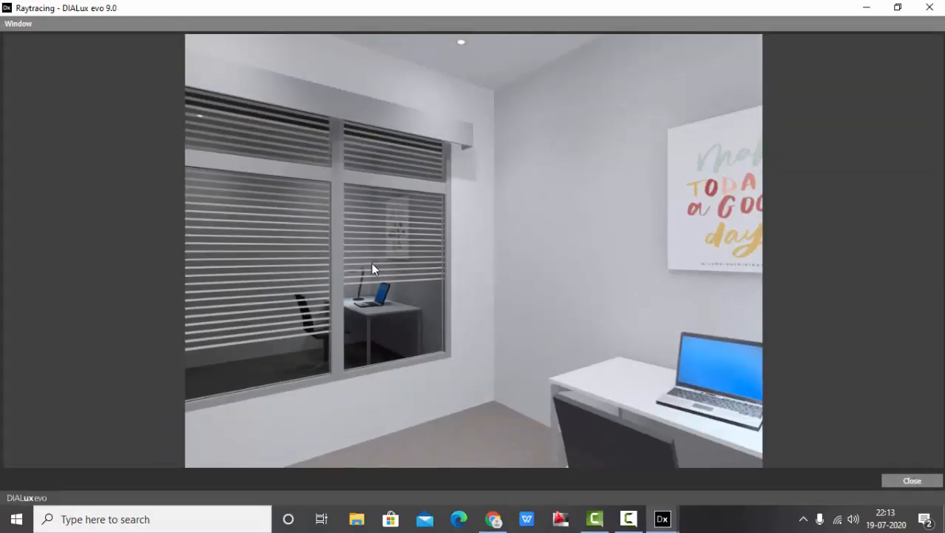
mouse_move(279, 152)
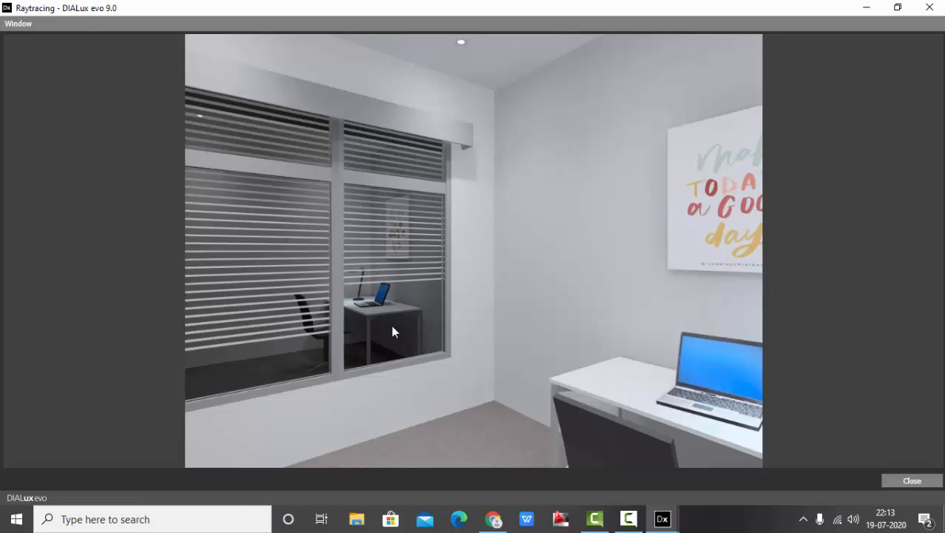
mouse_move(576, 352)
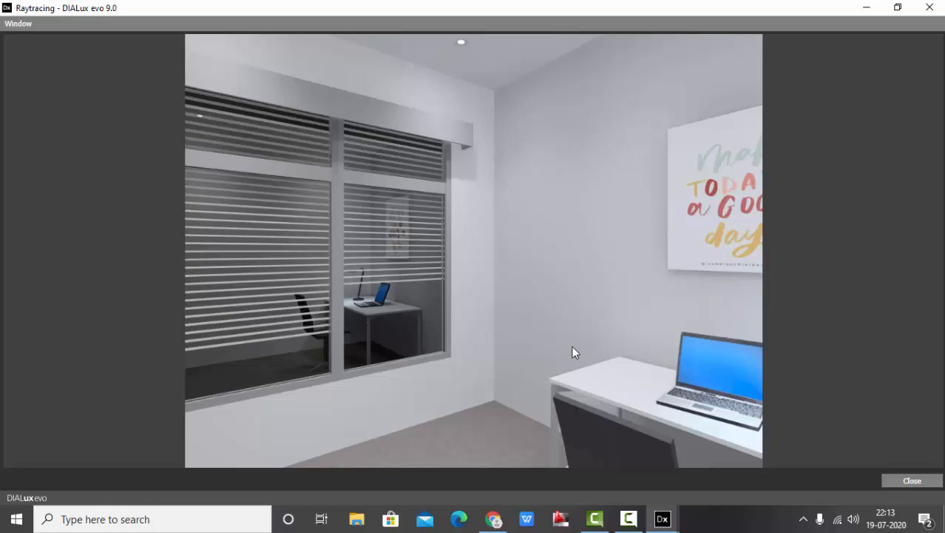
mouse_move(420, 141)
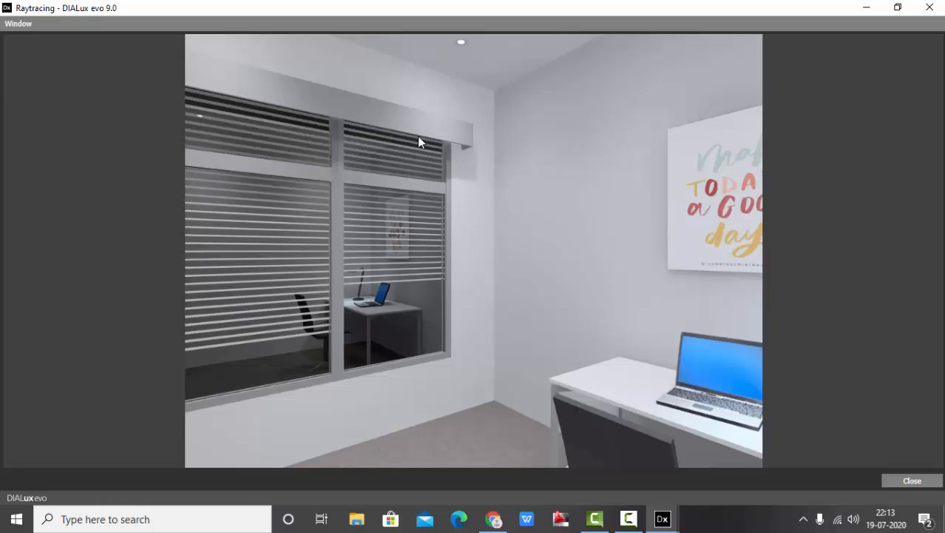
mouse_move(359, 271)
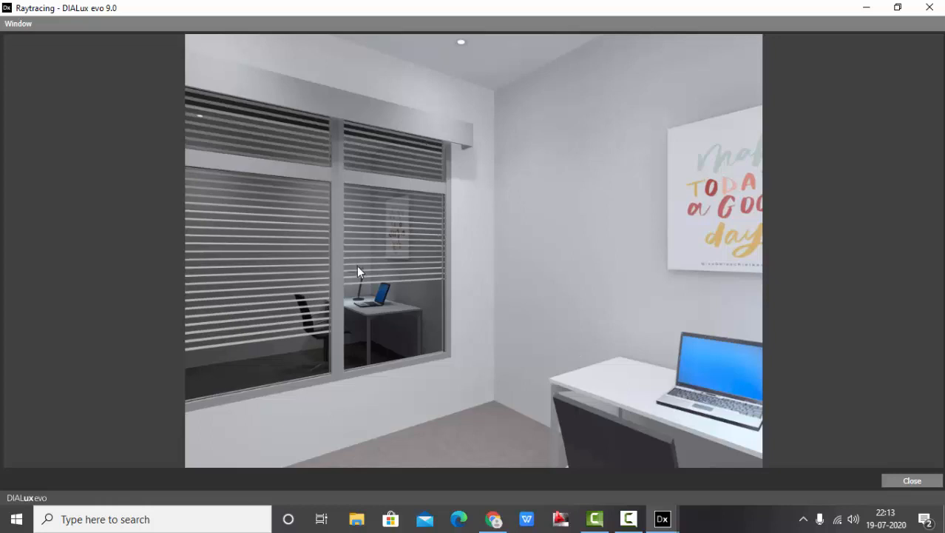